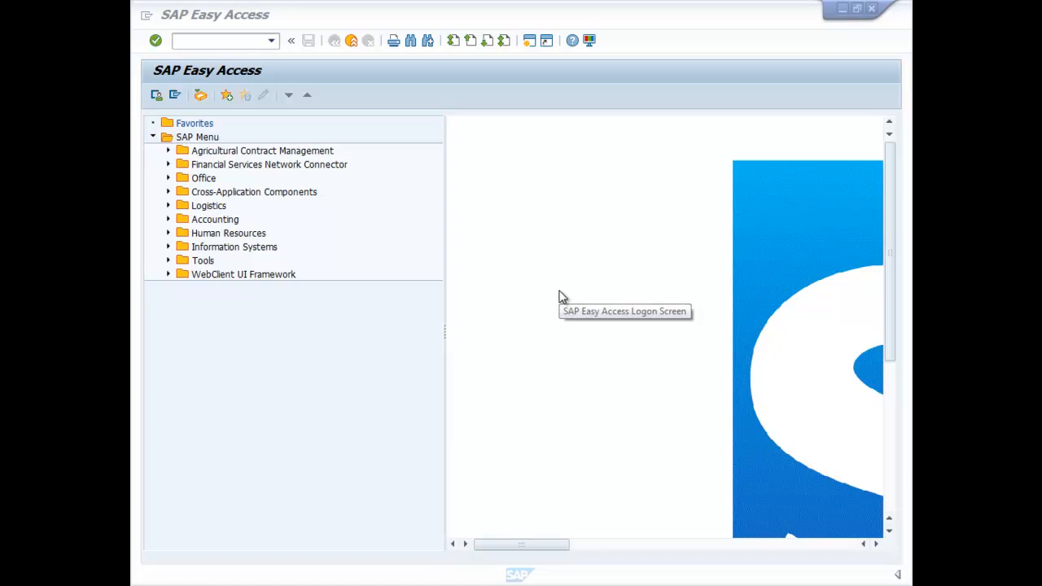
mouse_move(563, 296)
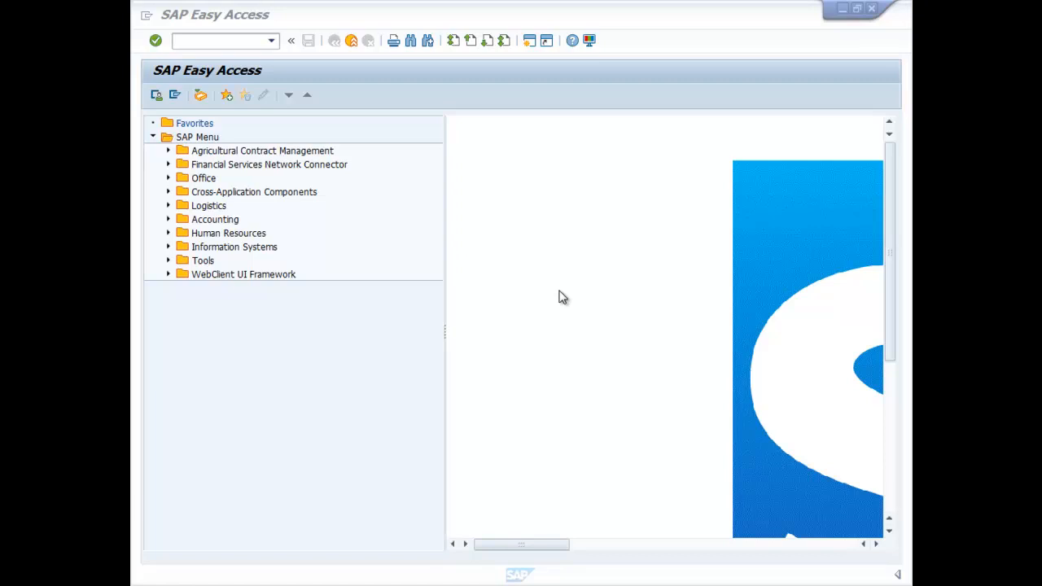
left_click(219, 41)
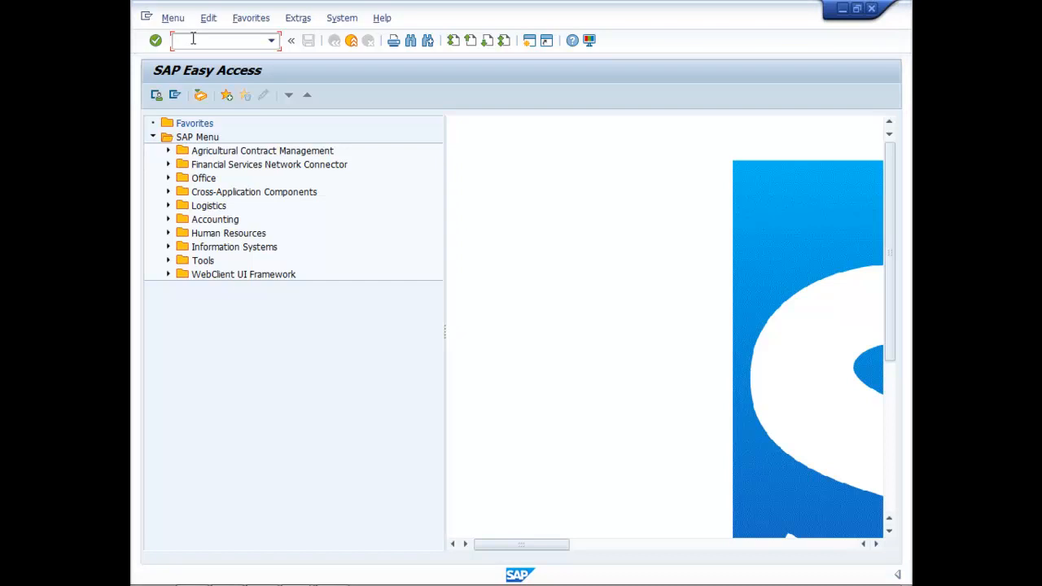
type("A")
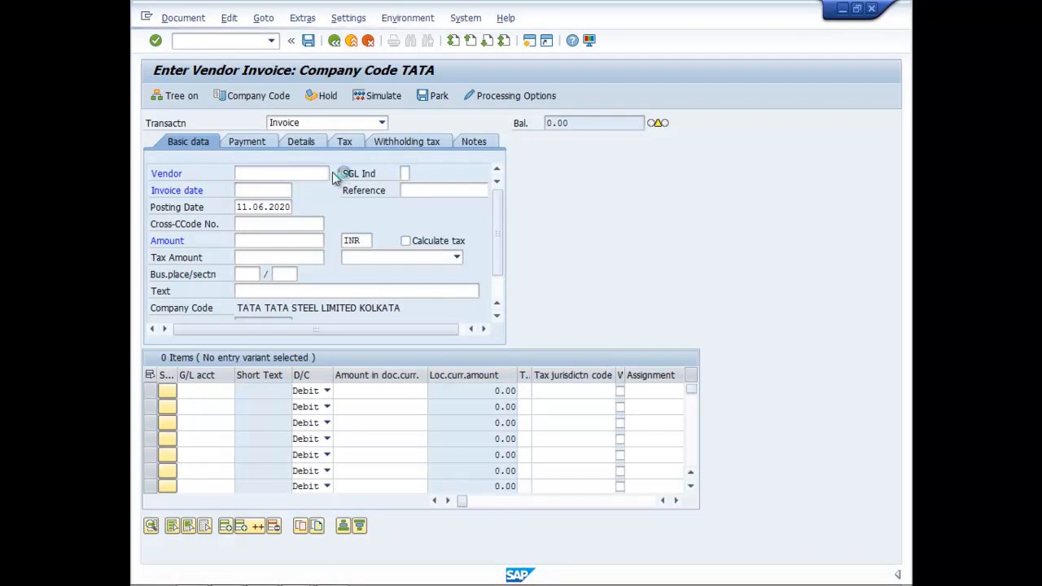
left_click(329, 172)
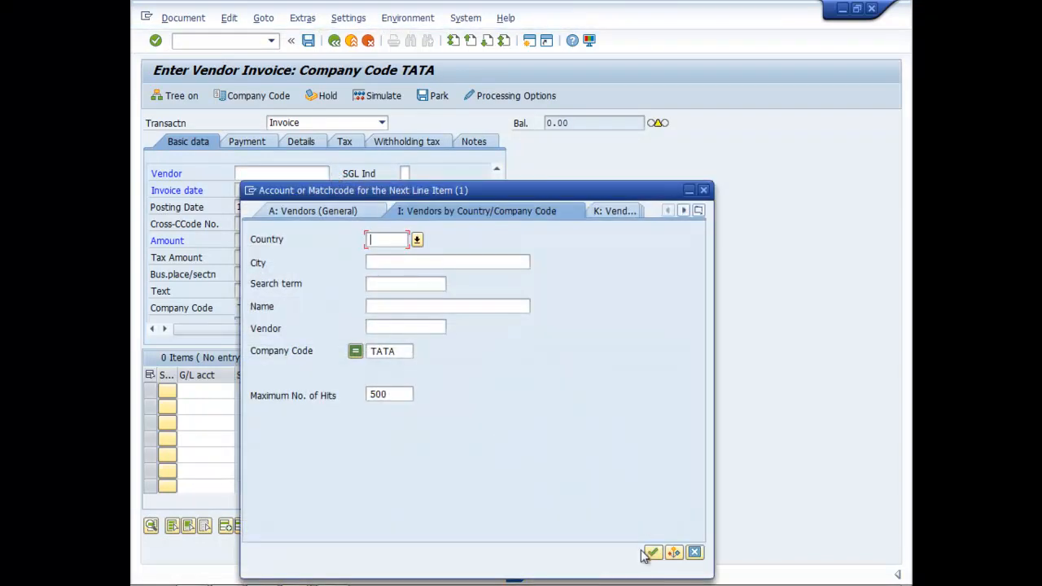
left_click(651, 552)
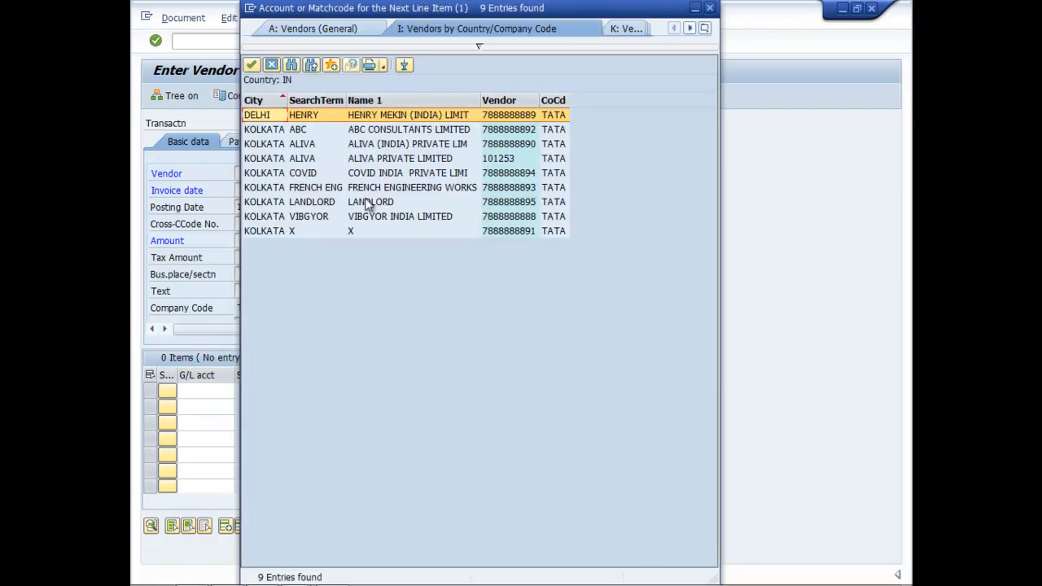
mouse_move(340, 147)
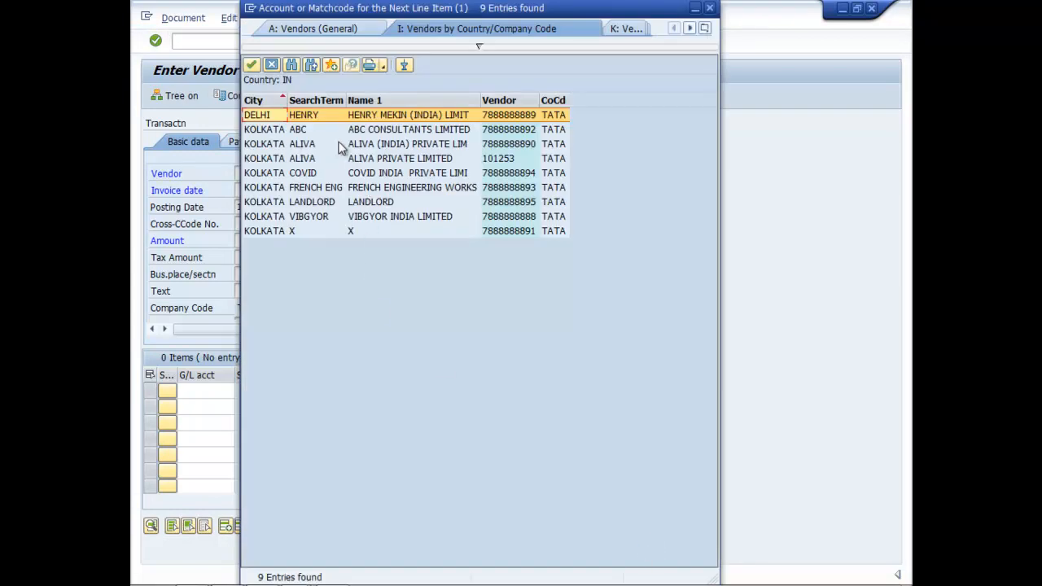
left_click(407, 143)
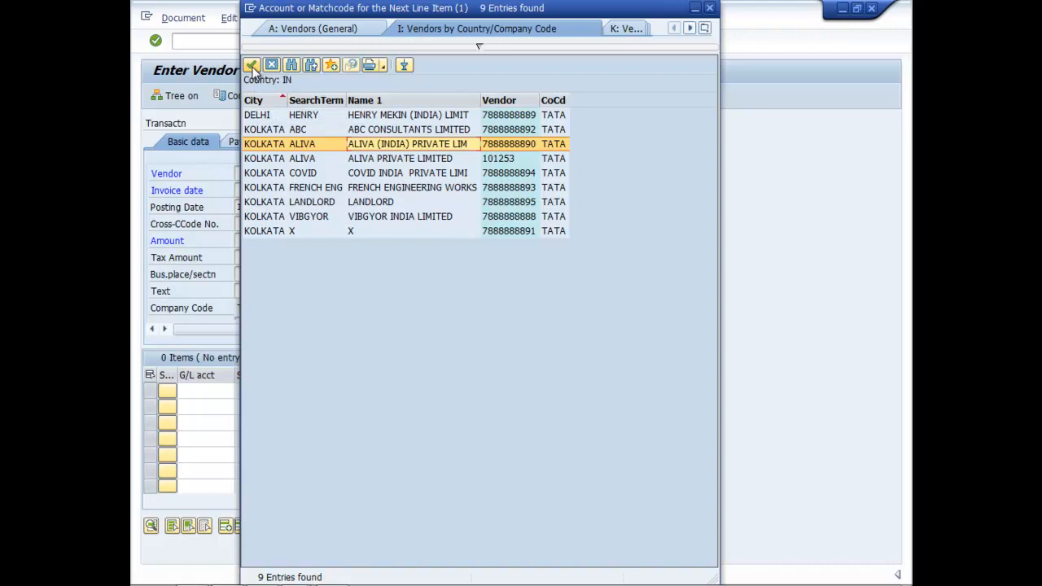
double_click(409, 143)
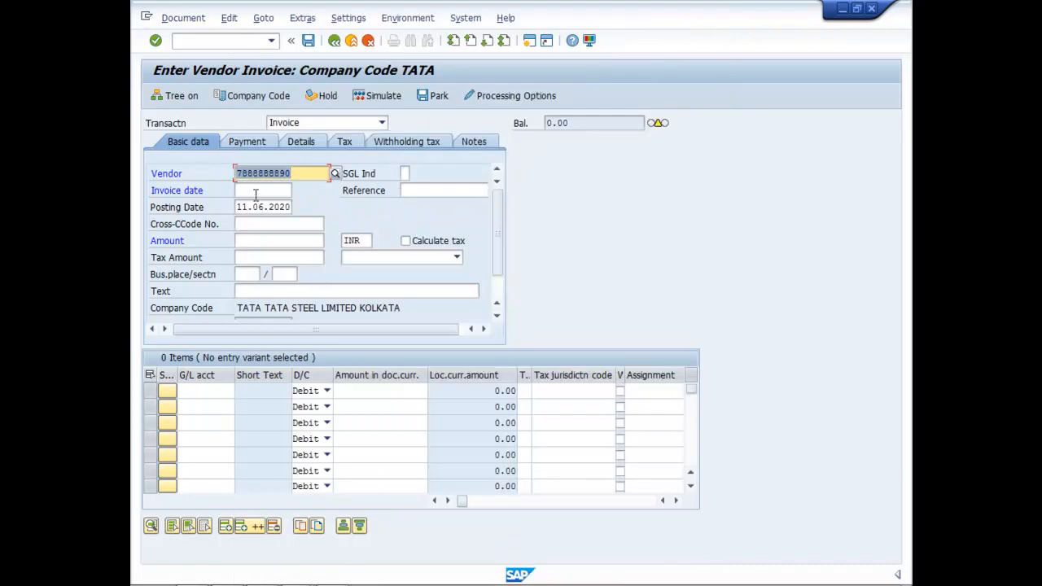
- Enter invoice date 10.06.2020 and amount 100000 in the header
left_click(262, 189)
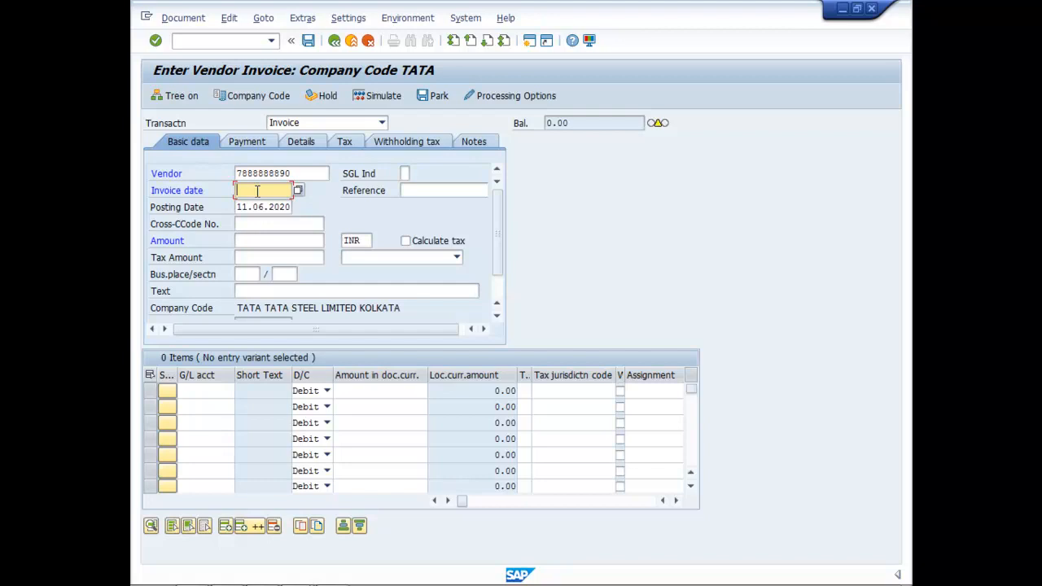
type("10.06.2020")
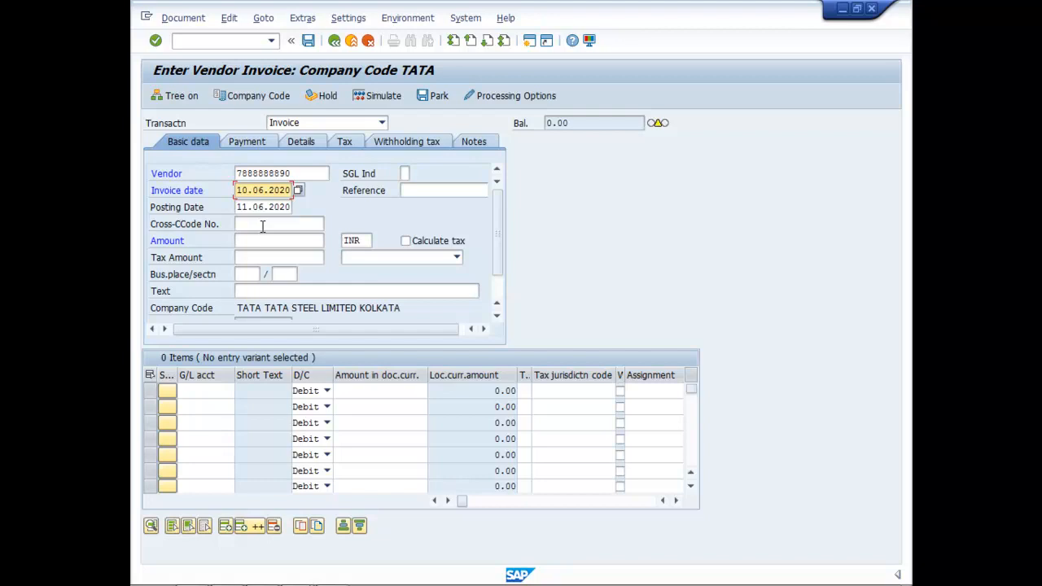
left_click(280, 241)
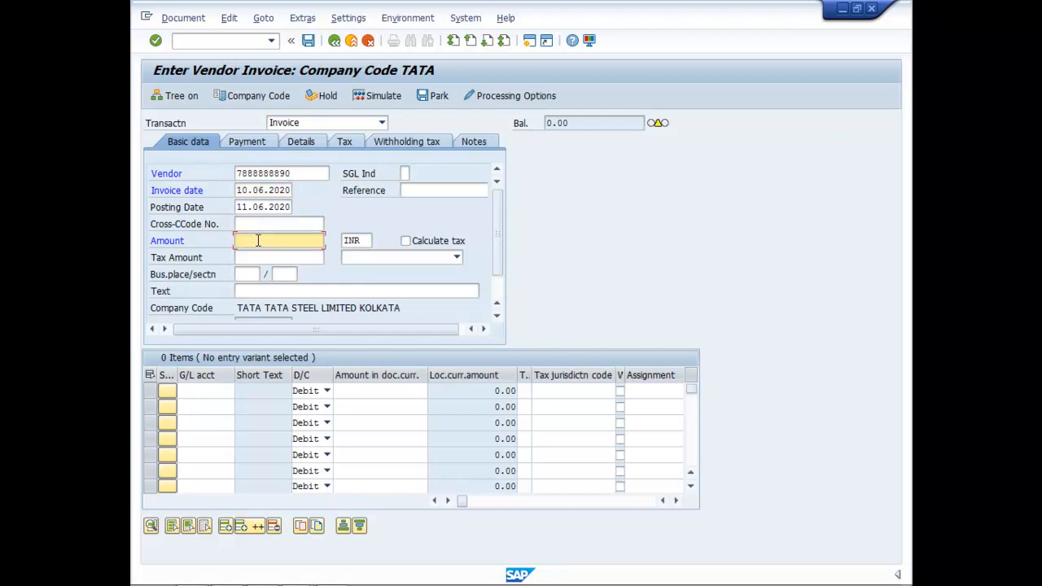
type("1")
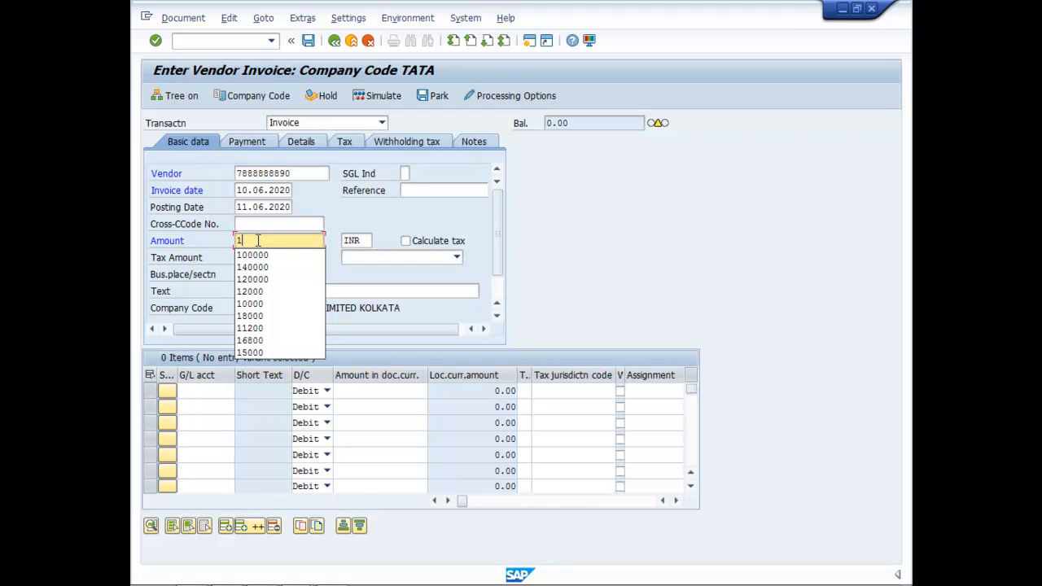
left_click(252, 254)
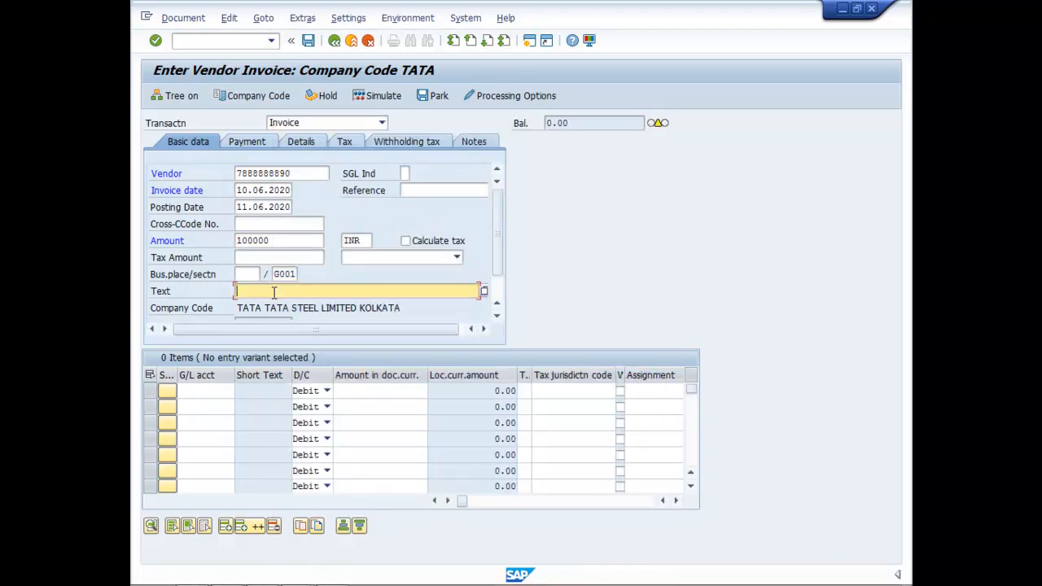
- Fill the header text with ANNUAL MAINTENANCE CONTRACT FOR MACHINE from the suggestions
type("A")
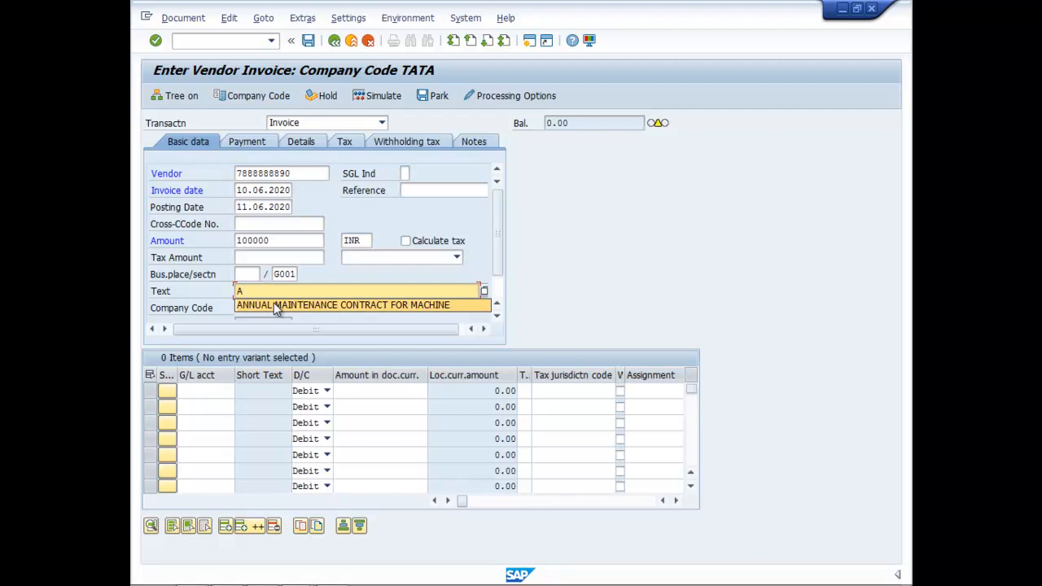
left_click(342, 304)
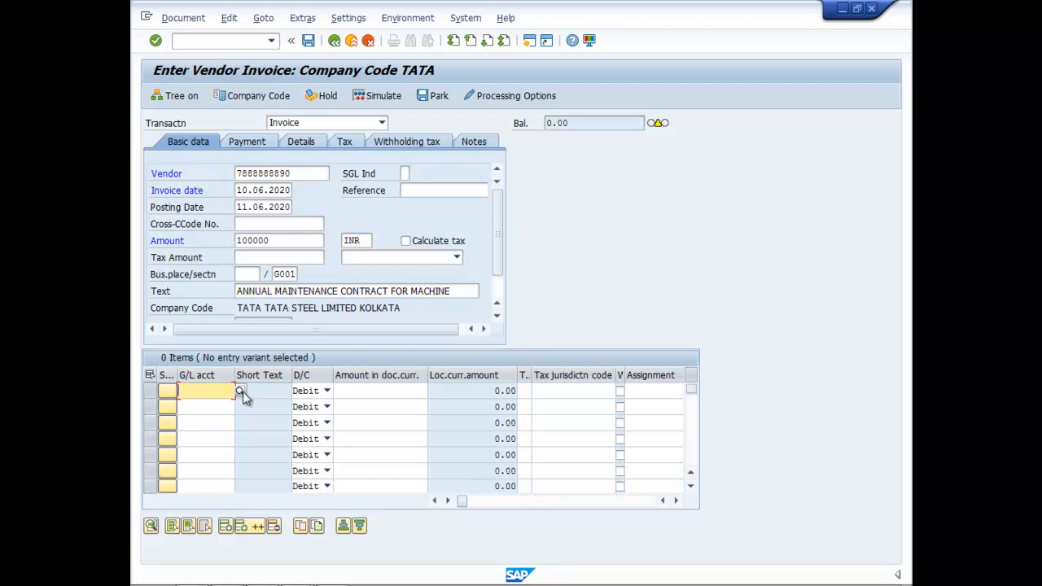
- Assign G/L account 500500 Annual Maintenance Contract to the line item with a 100000 debit
left_click(241, 391)
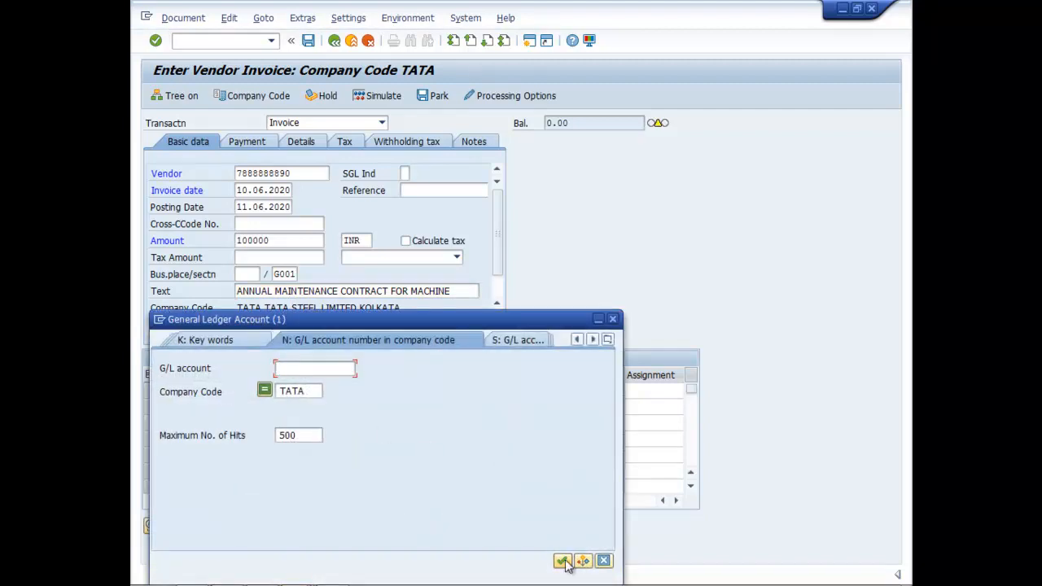
left_click(563, 560)
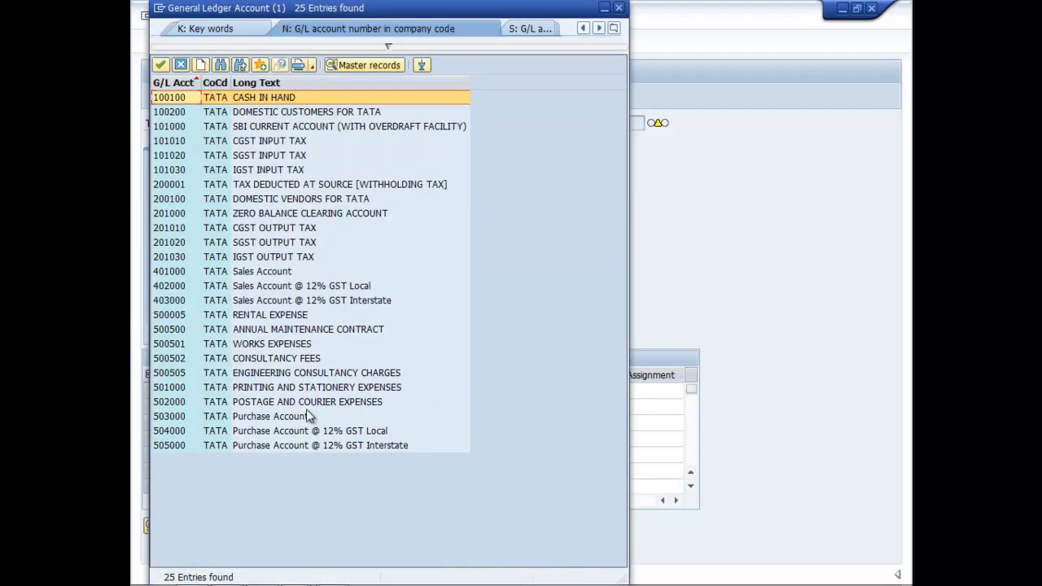
left_click(308, 329)
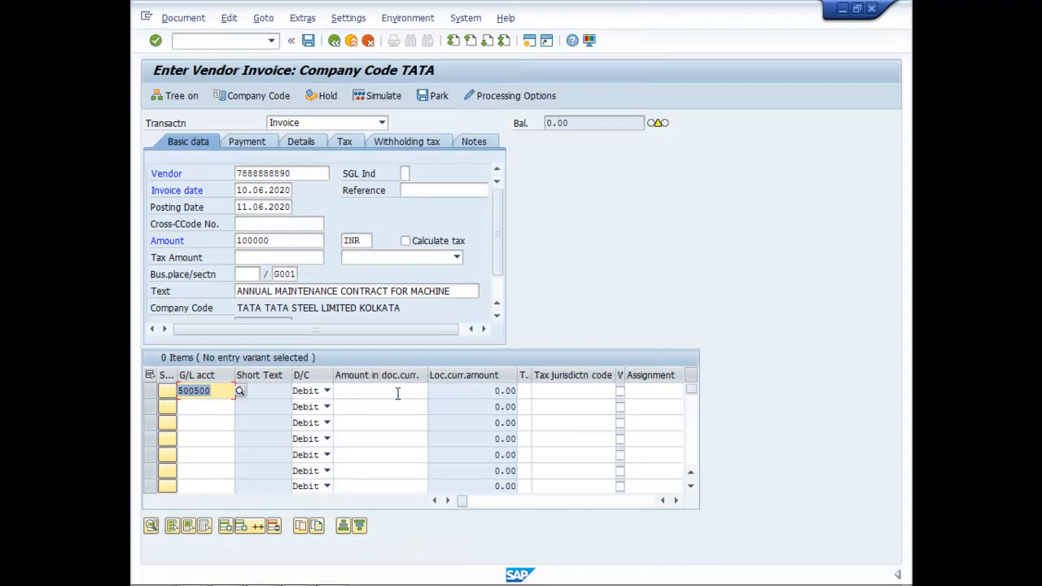
left_click(378, 391)
type("100,000")
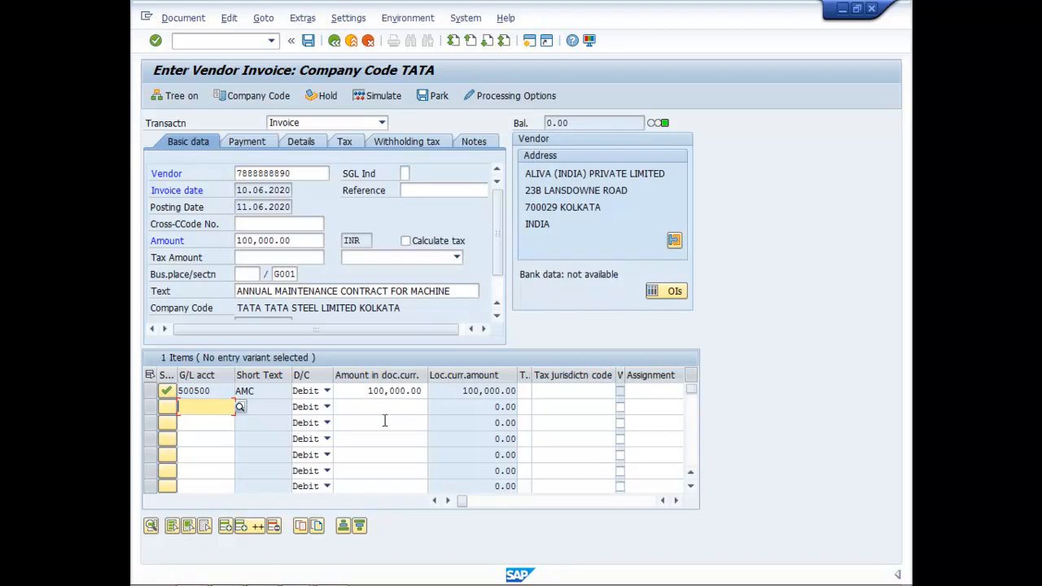
mouse_move(421, 146)
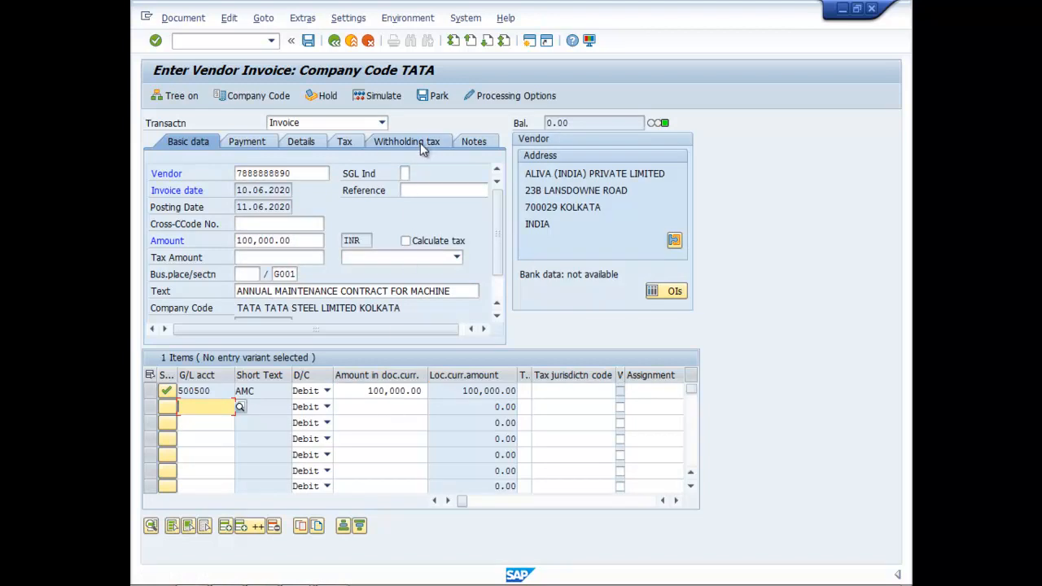
- Adjust the 194C contractor withholding tax codes and simulate the invoice posting
left_click(407, 140)
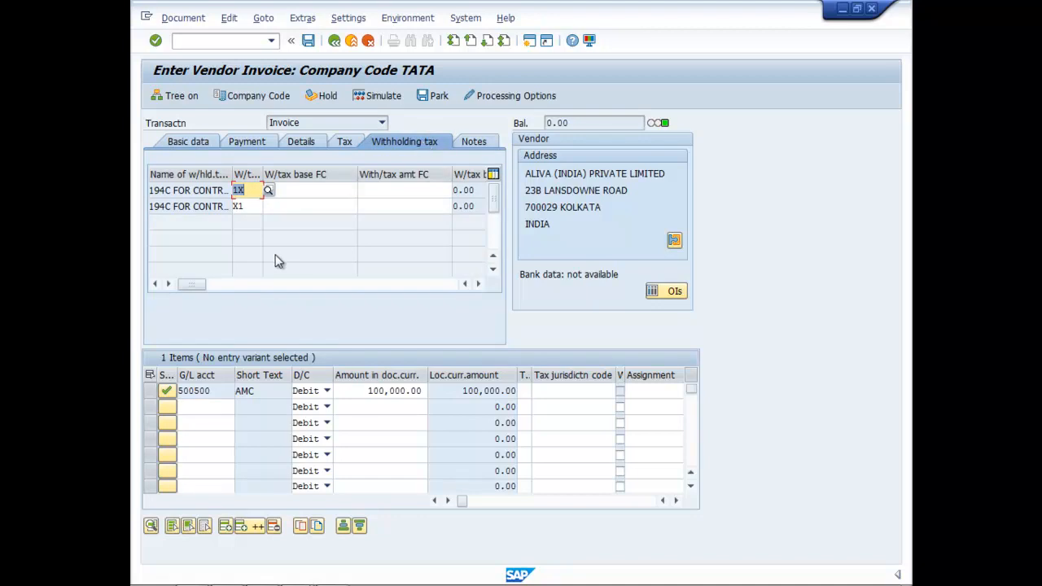
mouse_move(231, 172)
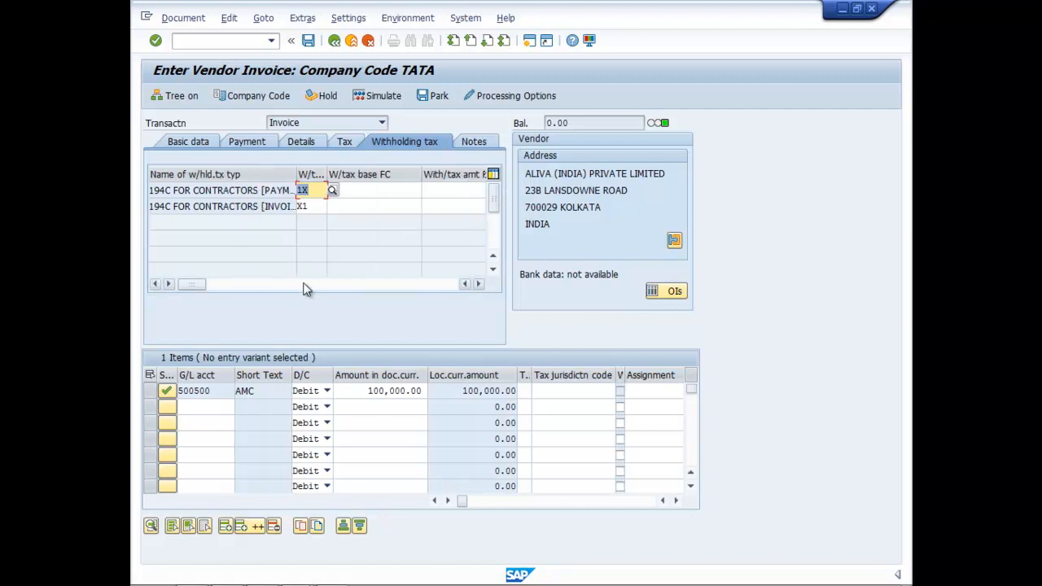
mouse_move(187, 228)
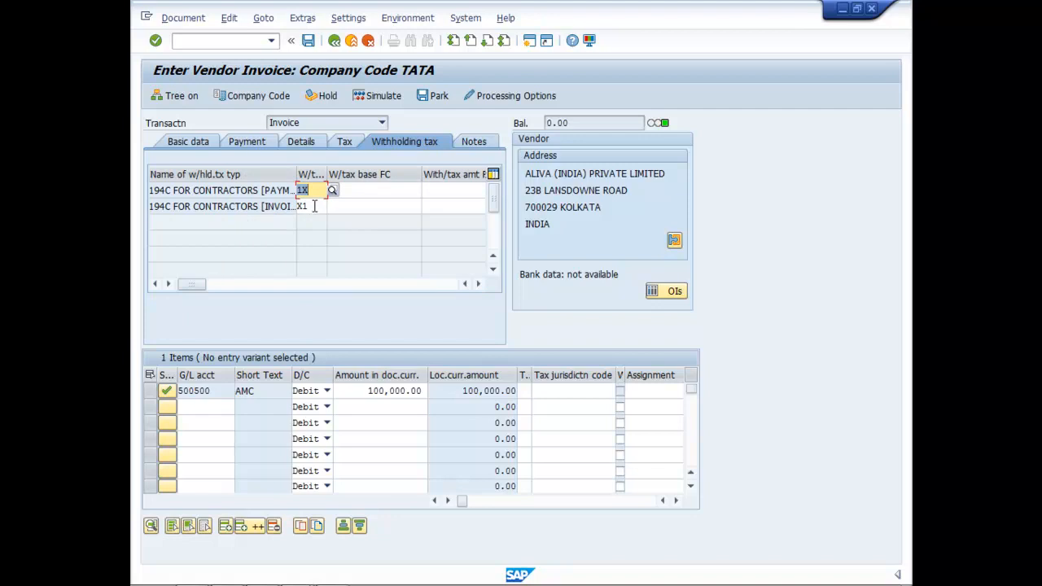
left_click(303, 205)
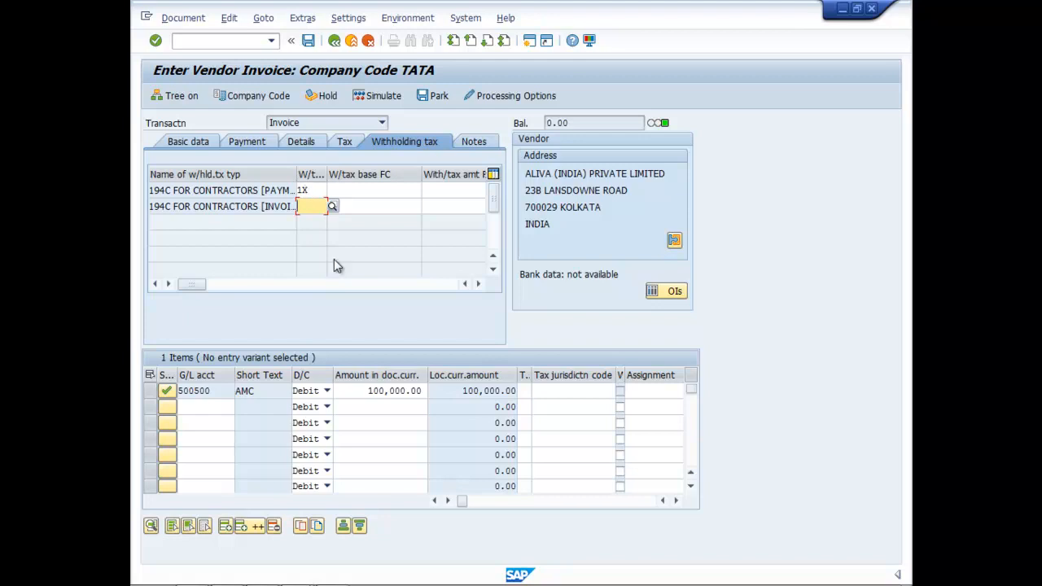
left_click(376, 94)
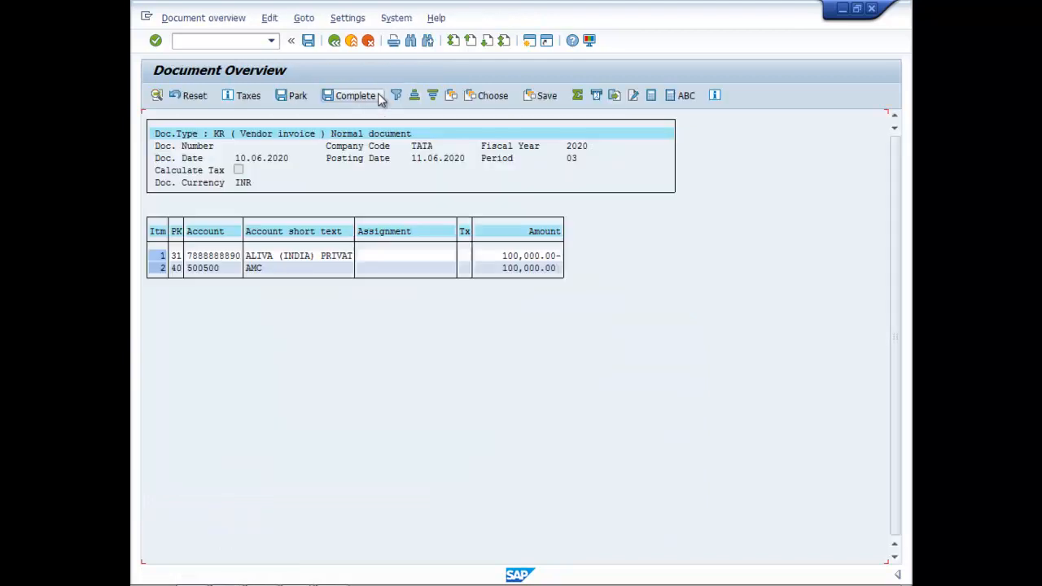
mouse_move(427, 337)
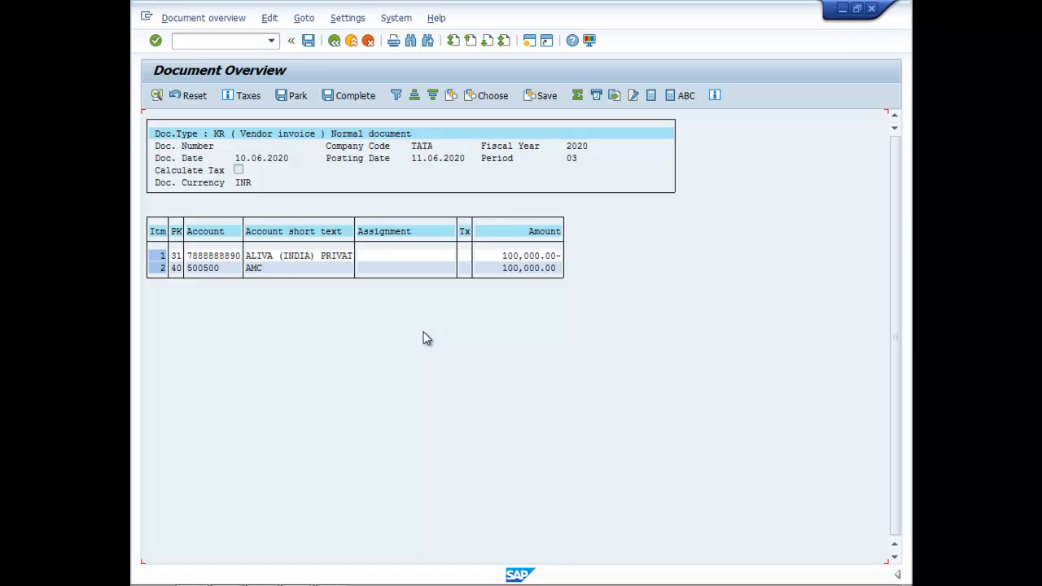
mouse_move(334, 156)
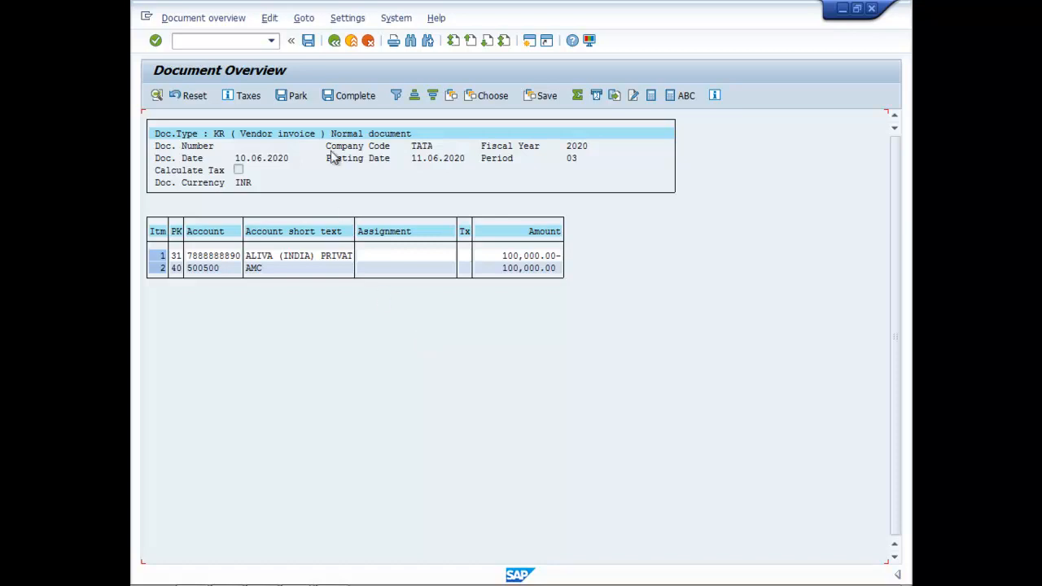
- Post the vendor invoice as document 15 in company code TATA
left_click(309, 41)
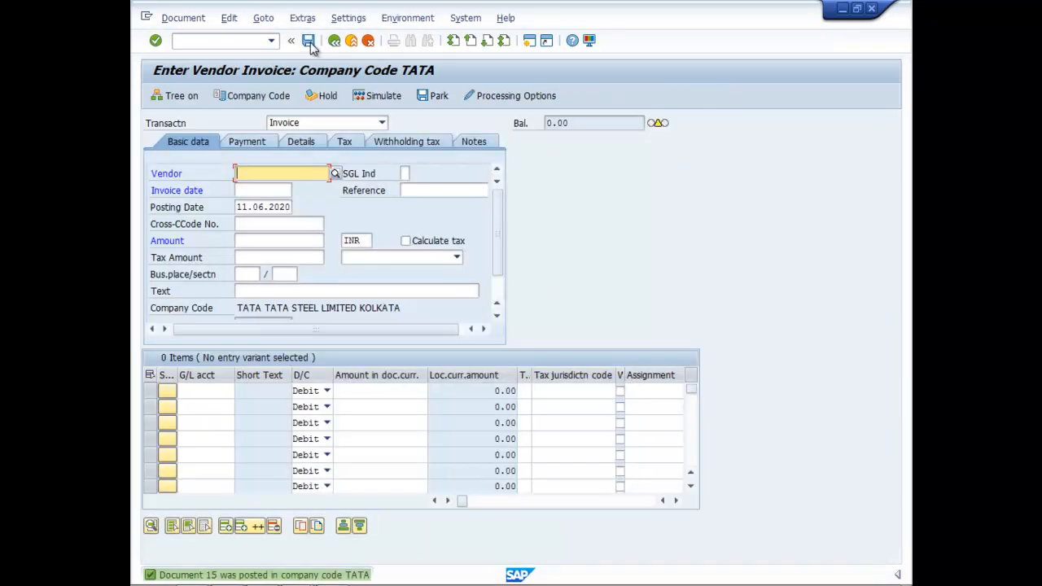
left_click(224, 41)
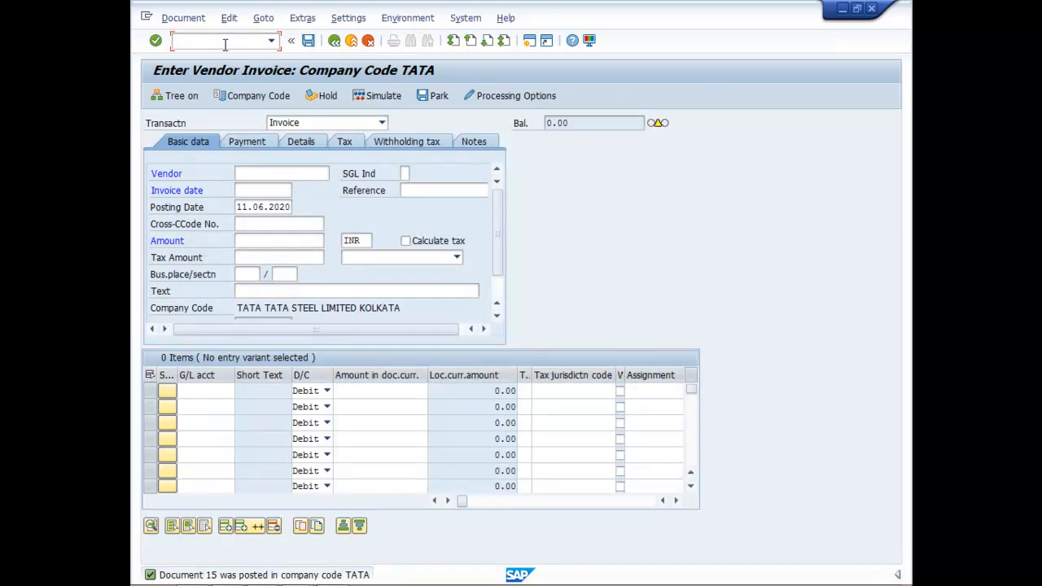
type("/")
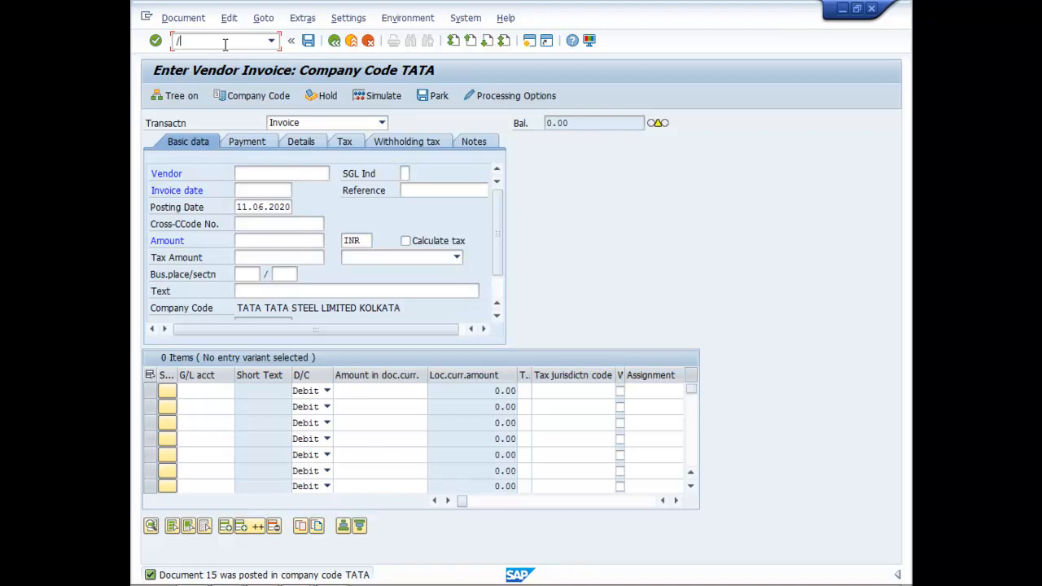
type("N")
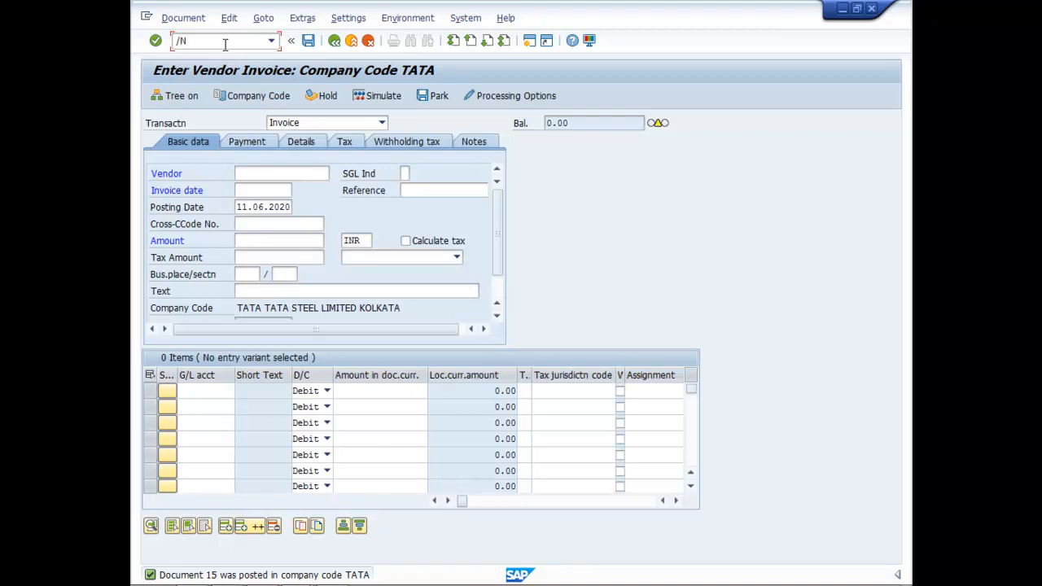
type("H")
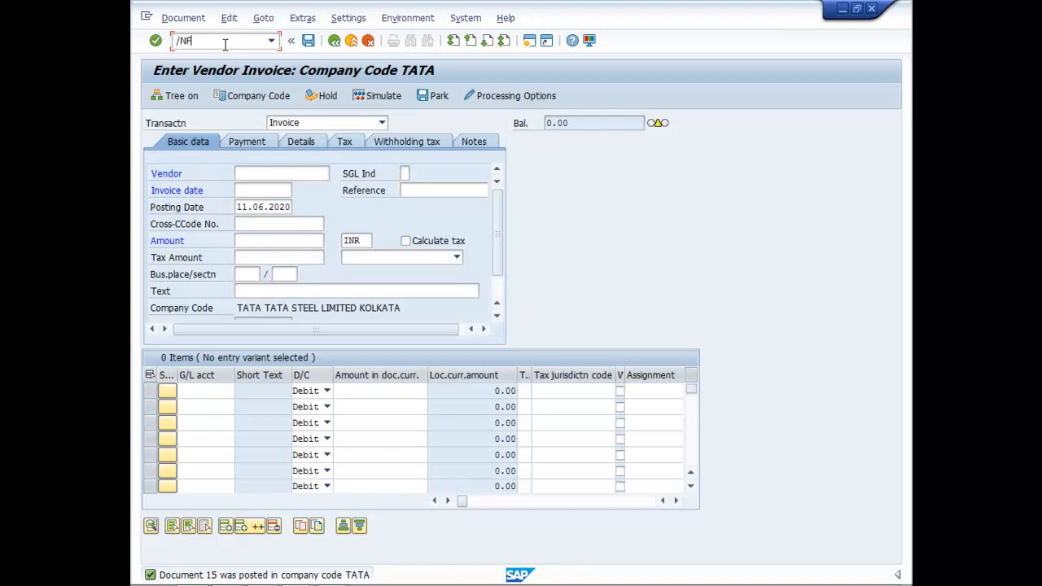
type("-53")
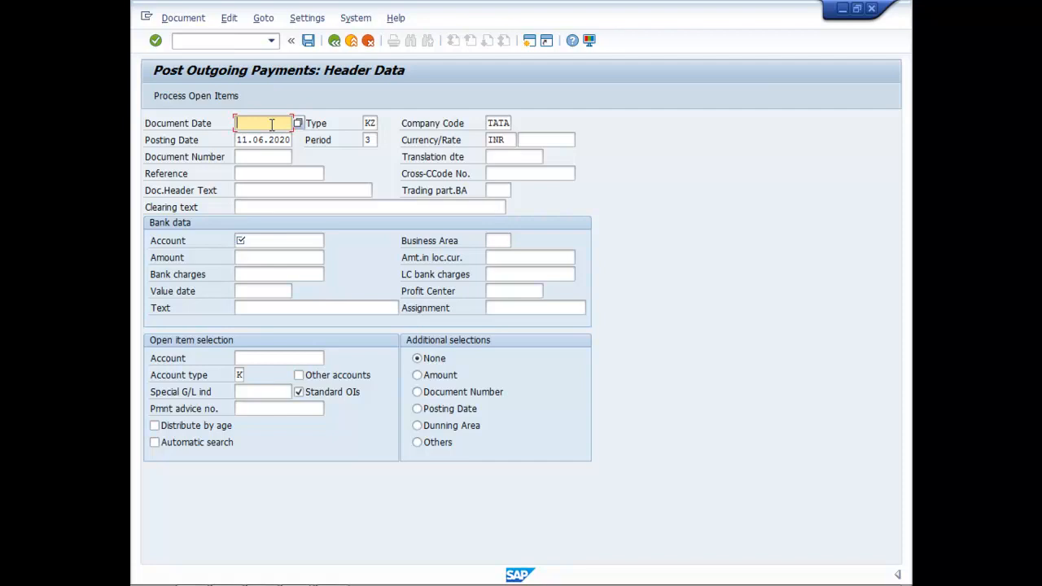
- Enter payment date 11.06.2020 and paying bank account 101000 in the F-53 header
type("11")
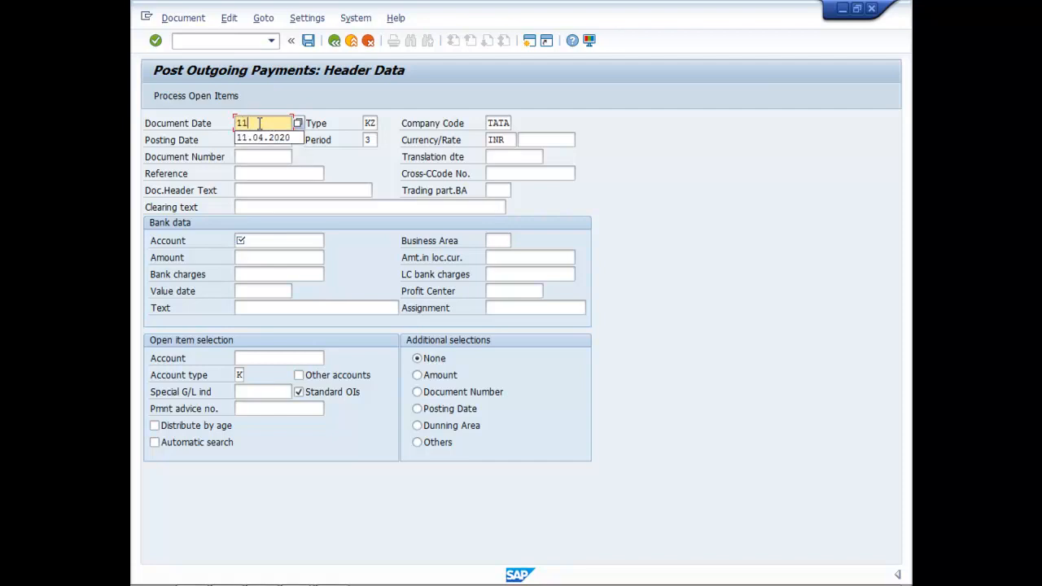
type("06.2020")
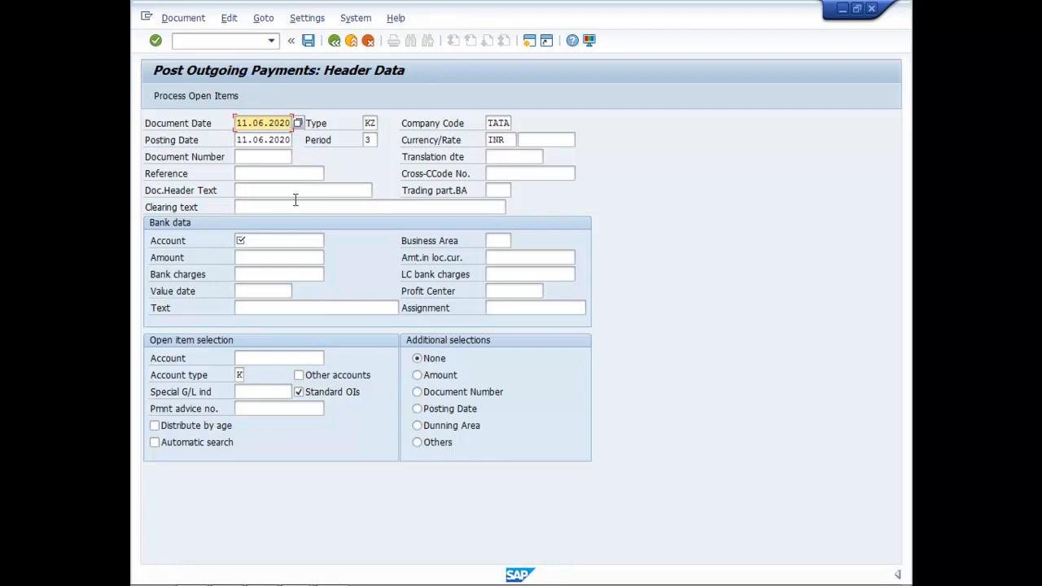
left_click(278, 239)
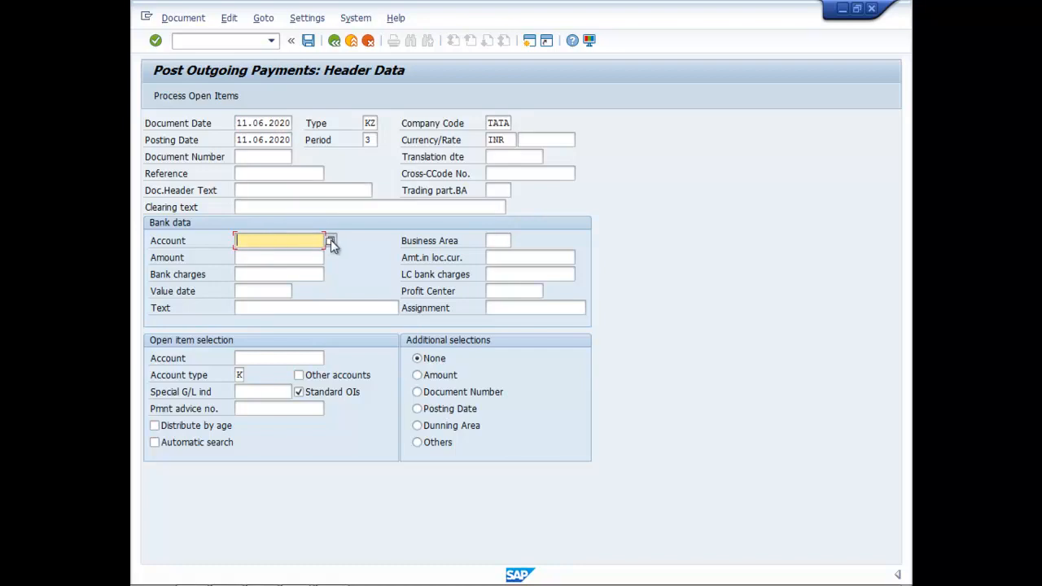
left_click(330, 240)
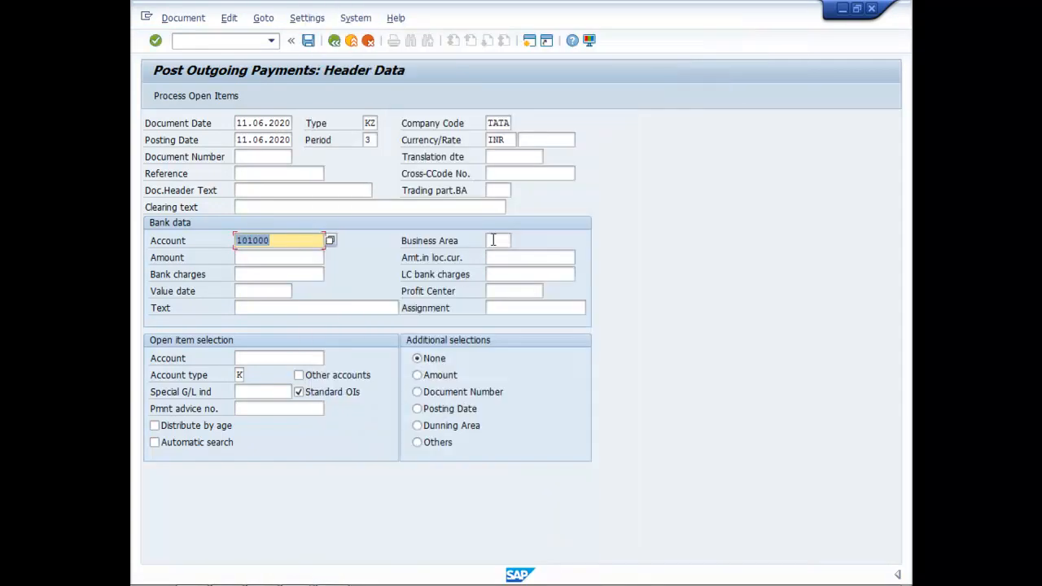
left_click(498, 241)
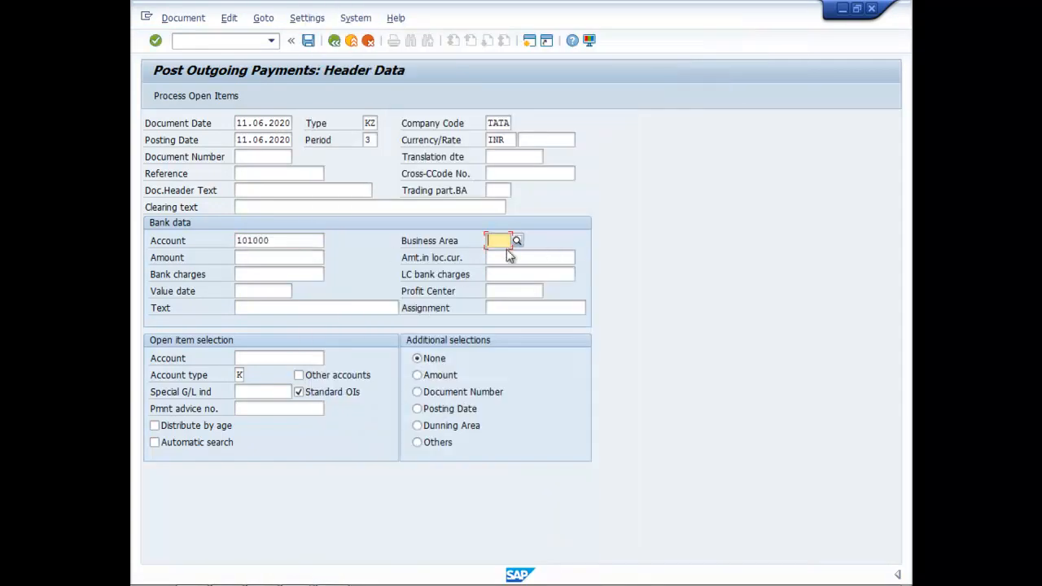
- Enter payment amount 98000 and the text PAYMENT TO VENDOR
left_click(278, 257)
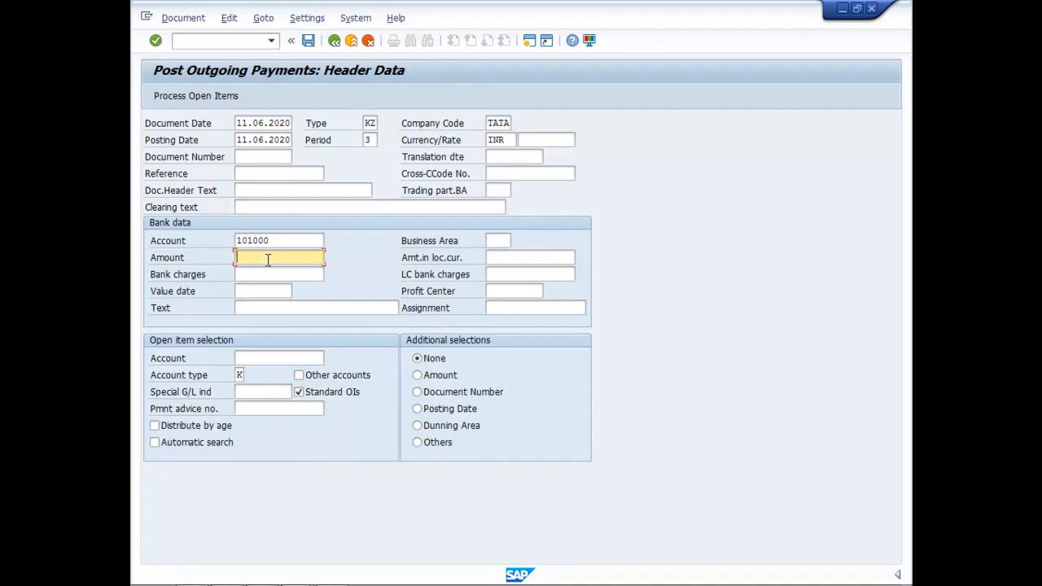
type("9800")
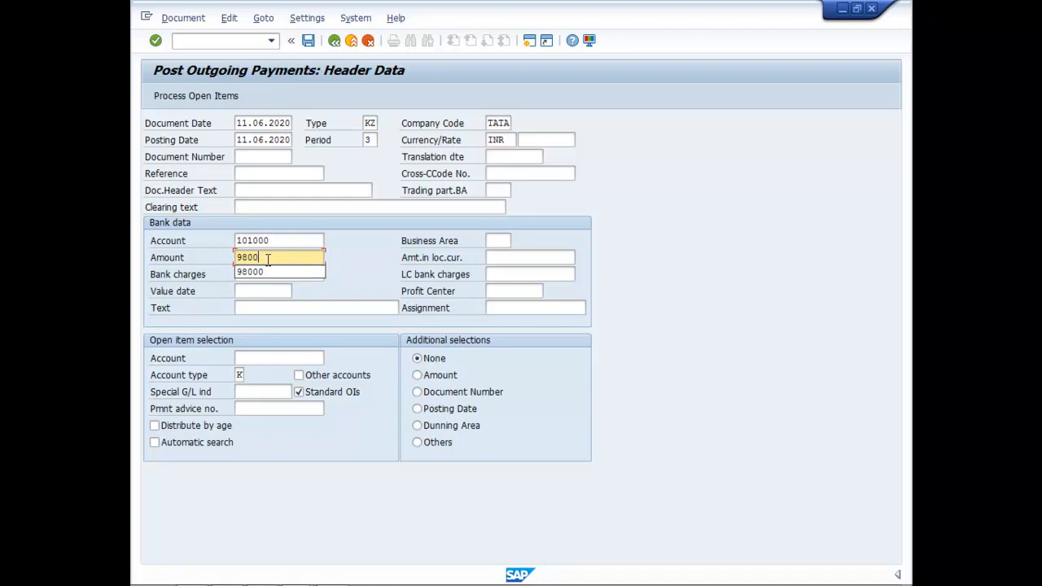
left_click(280, 257)
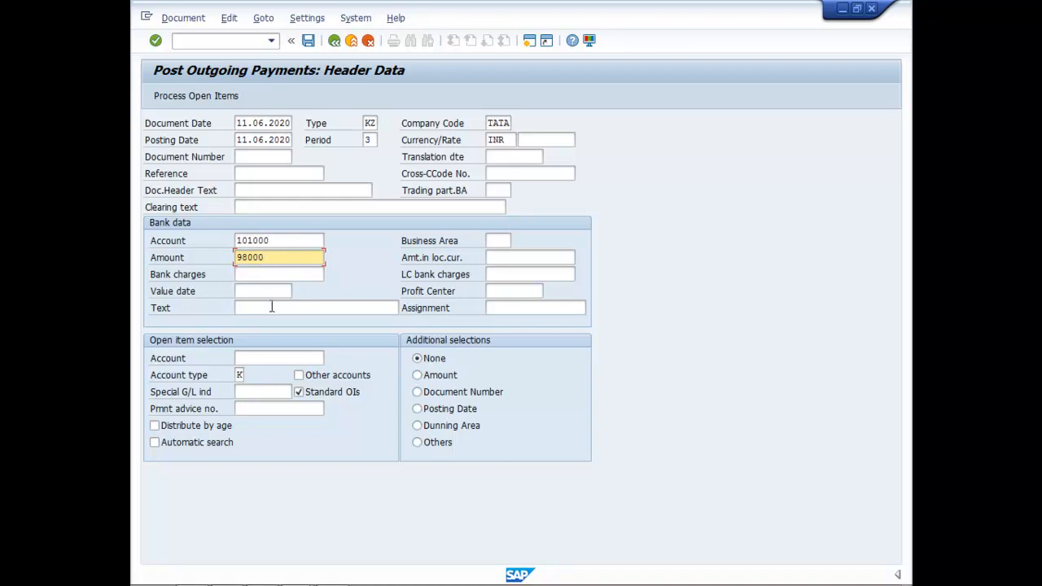
left_click(316, 308)
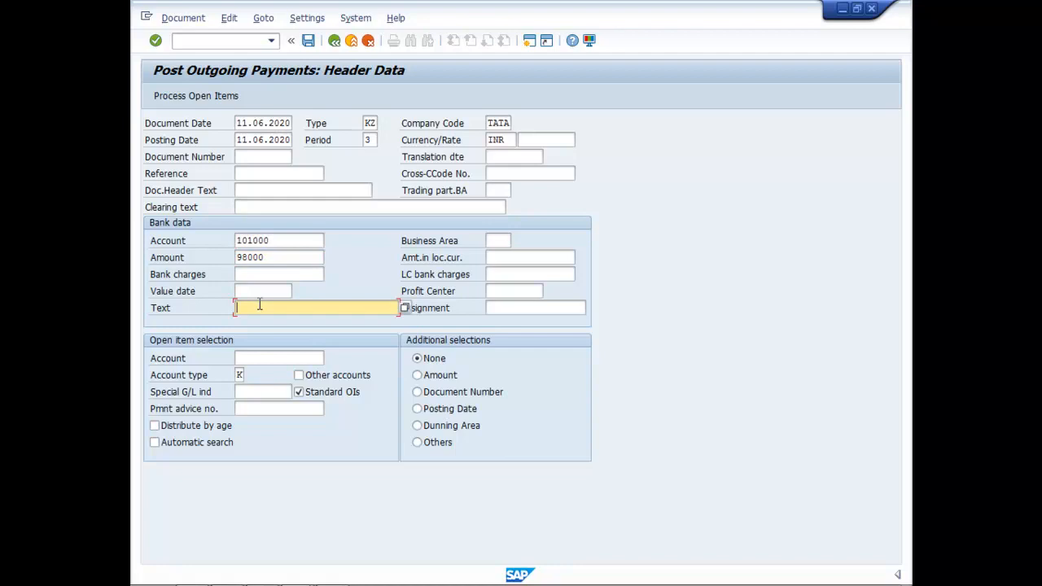
mouse_move(316, 308)
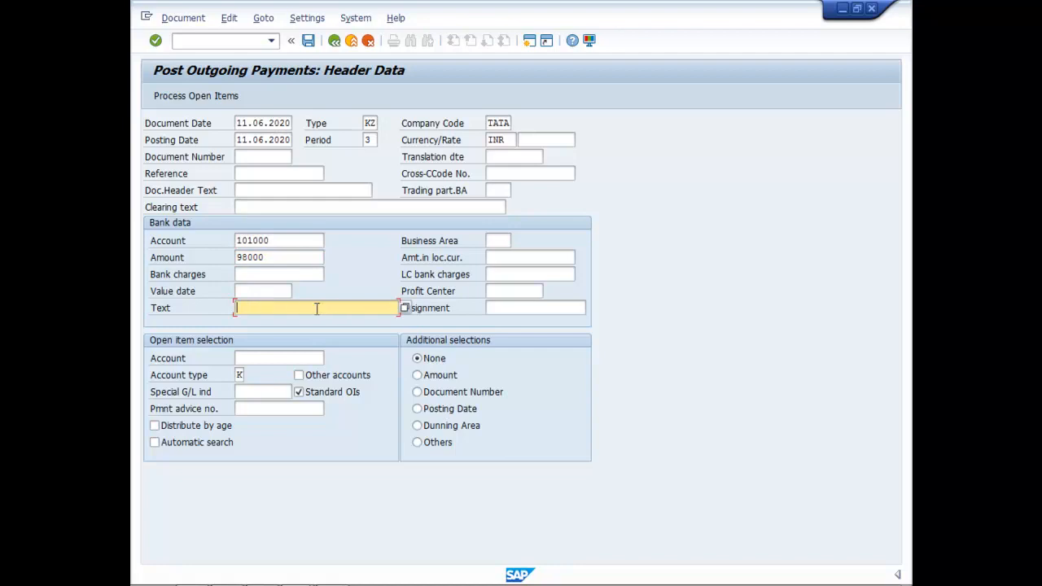
type("PAYMENT TO VENDOR")
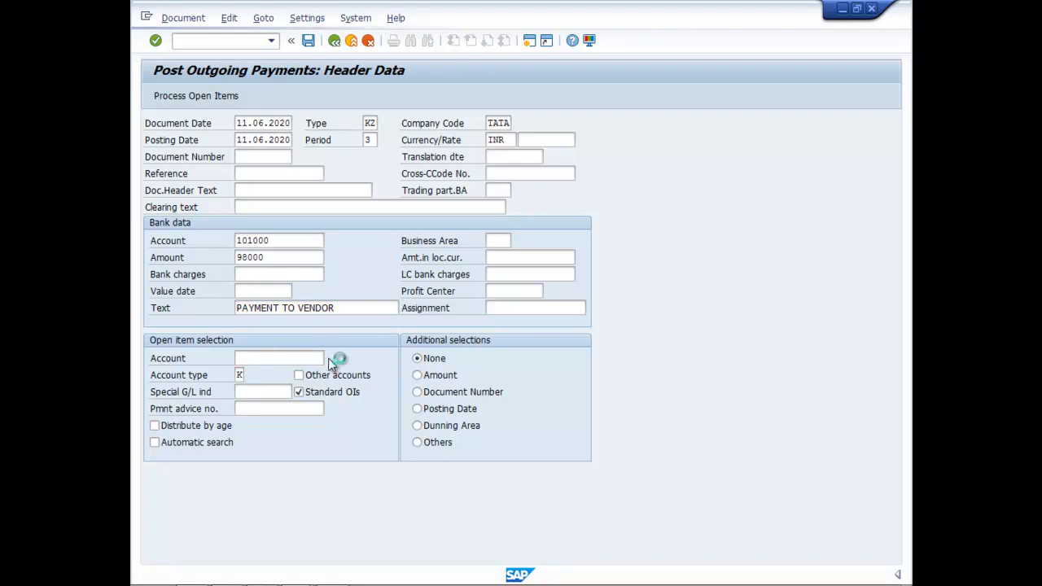
- Pick vendor Aliva (India) Private Limited as the open-item account via the TATA search help
left_click(335, 358)
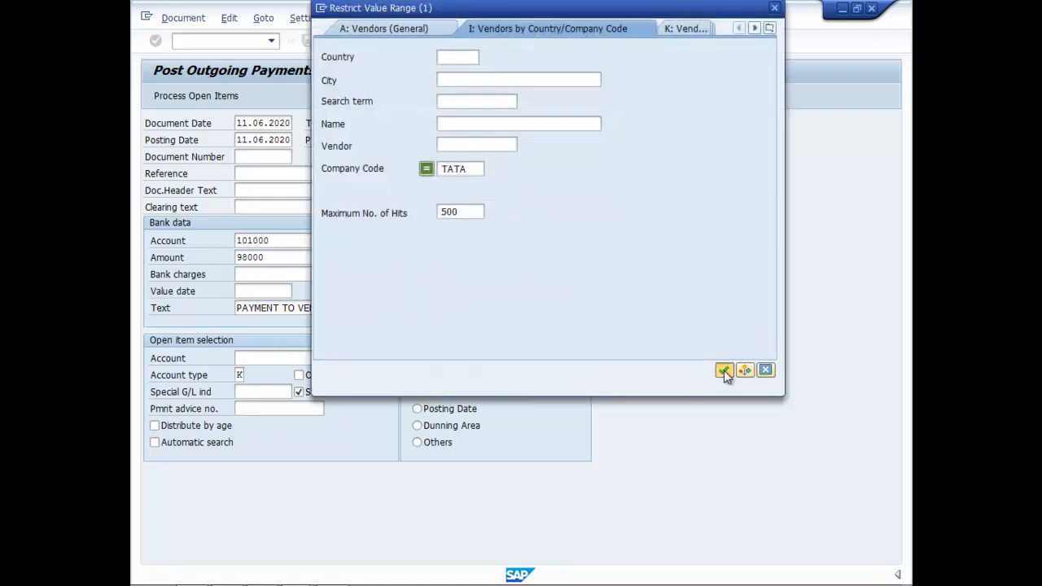
left_click(722, 371)
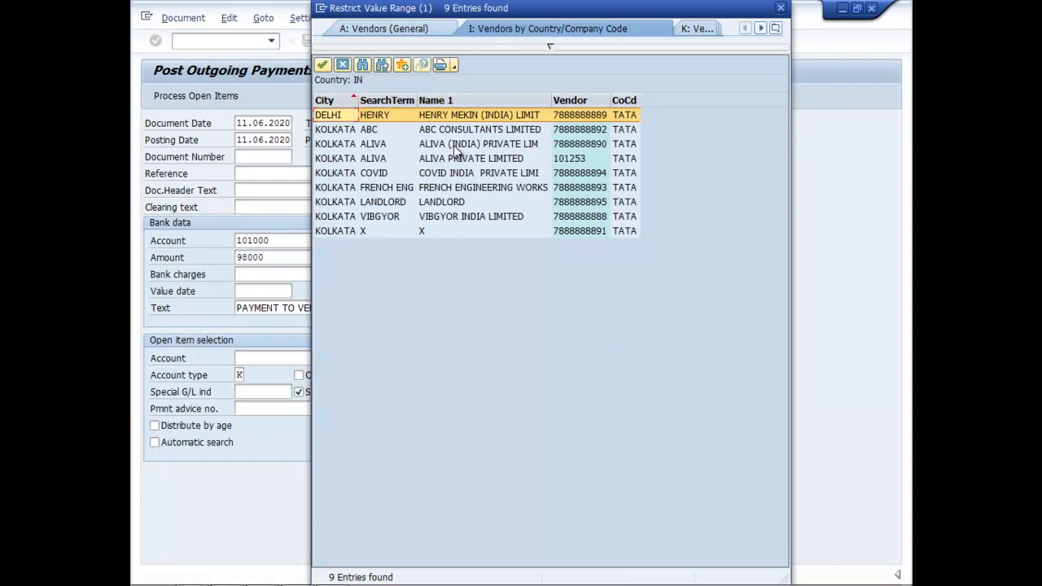
left_click(478, 143)
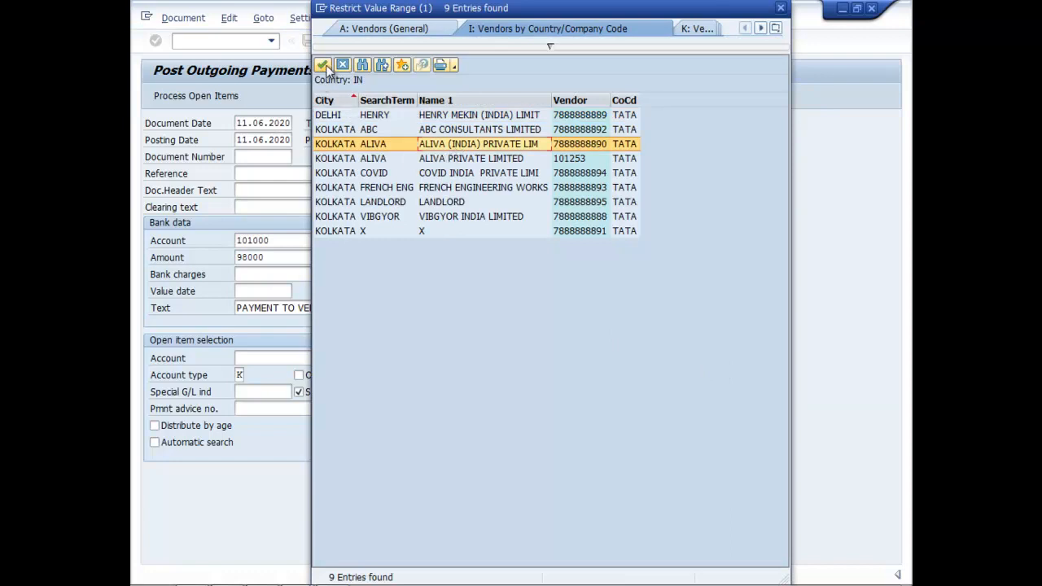
double_click(478, 143)
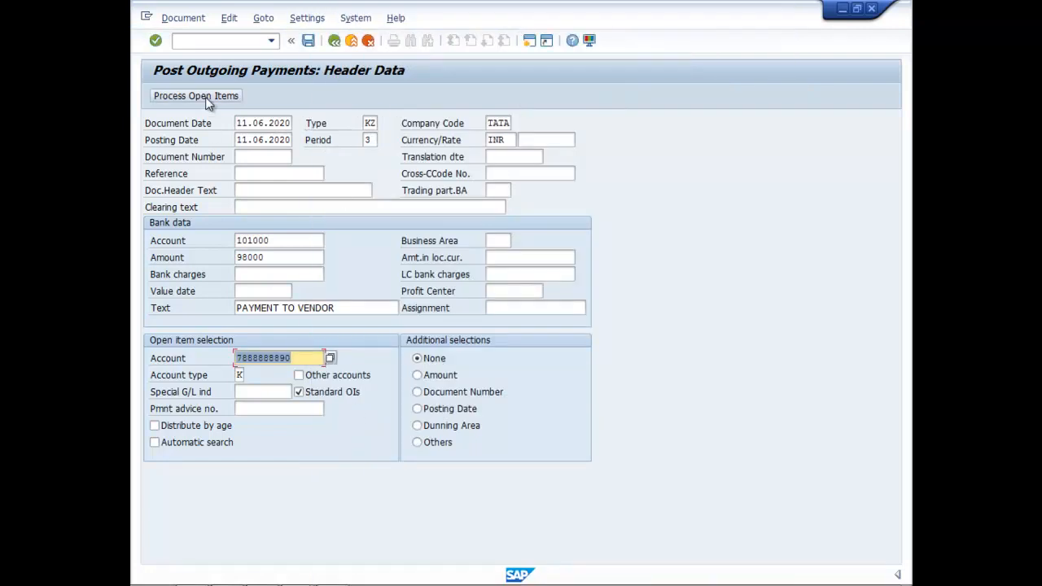
- Process Aliva's open 100,000 item and check its 2,000 withholding tax, leaving 98,000 assigned
left_click(195, 94)
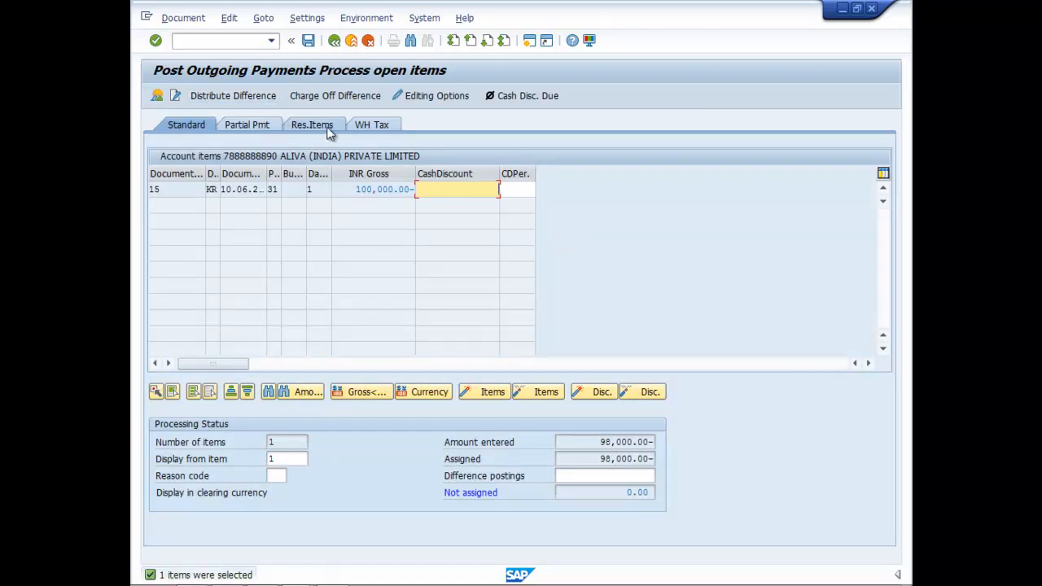
mouse_move(264, 180)
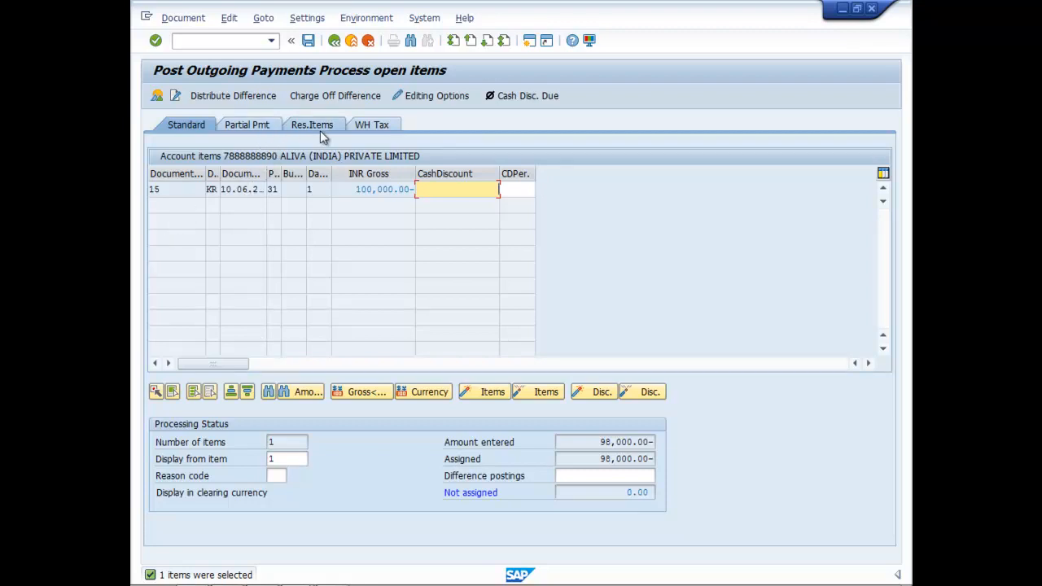
left_click(371, 124)
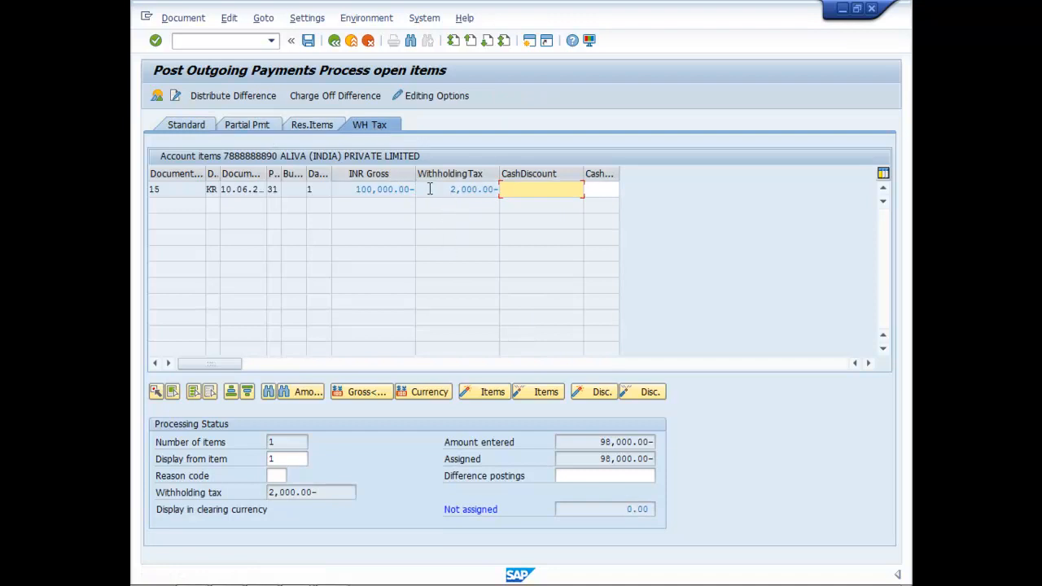
mouse_move(496, 205)
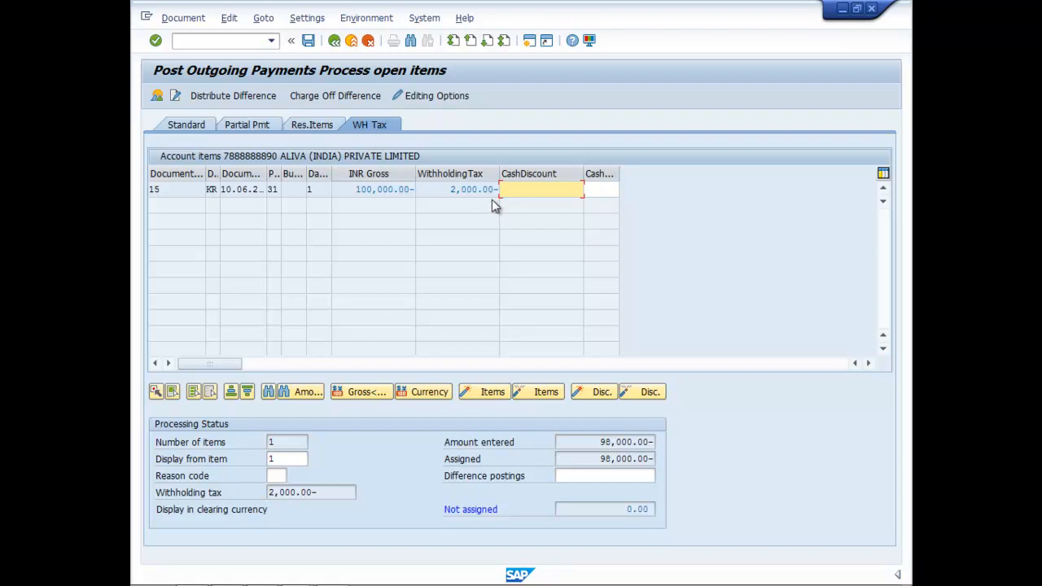
mouse_move(169, 117)
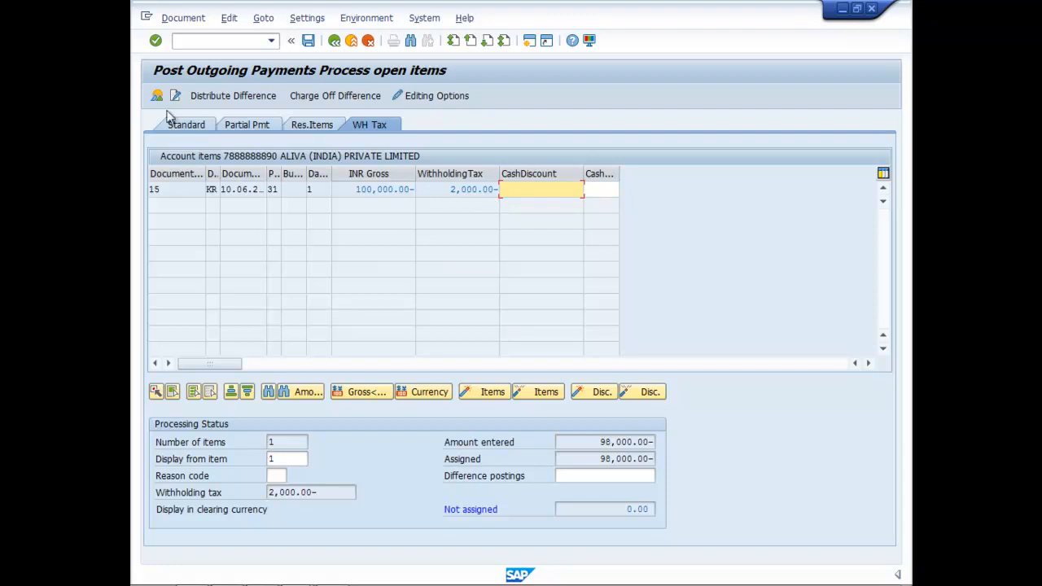
left_click(183, 18)
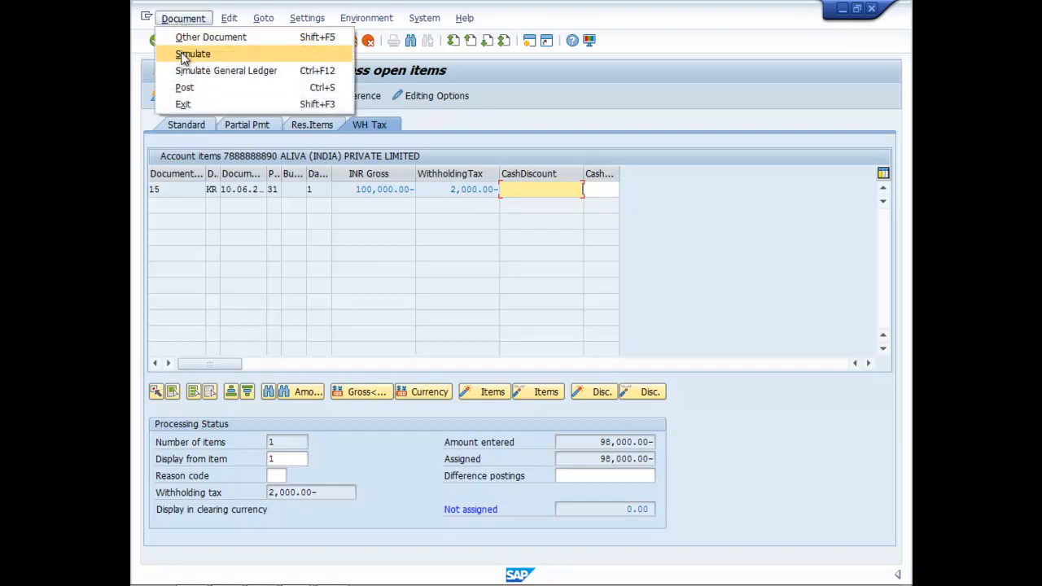
left_click(192, 54)
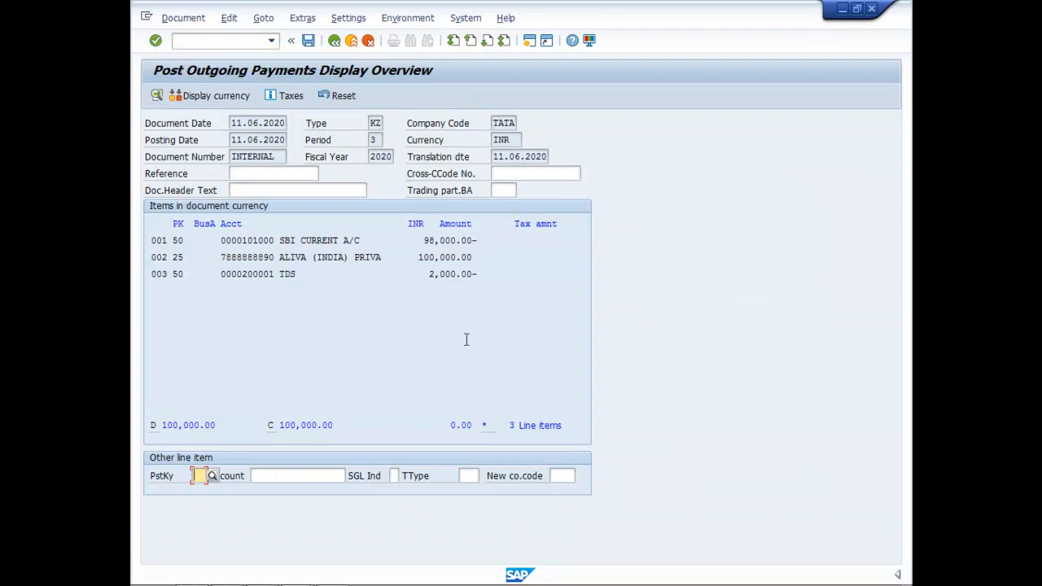
mouse_move(410, 310)
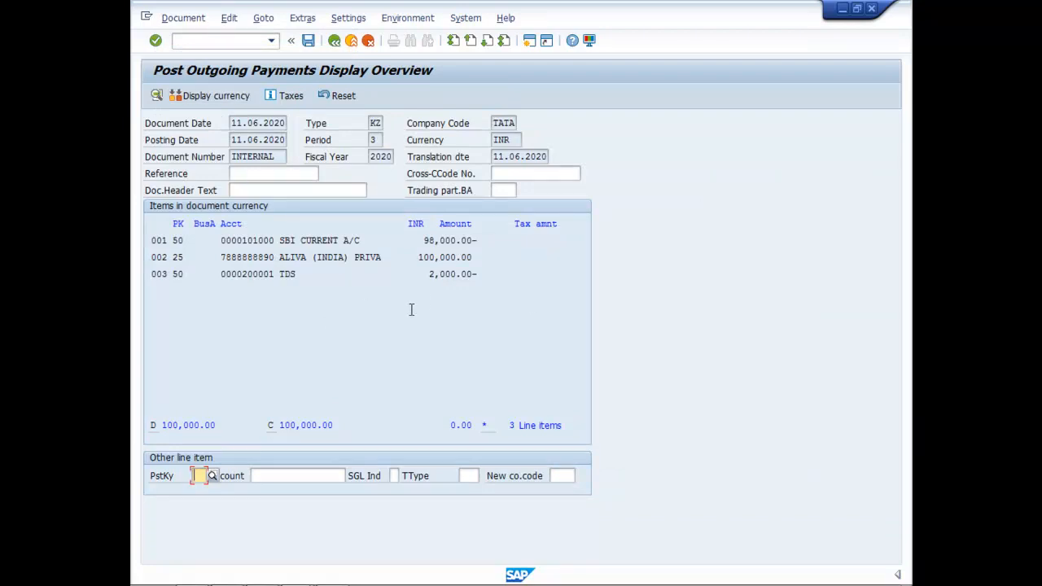
mouse_move(475, 290)
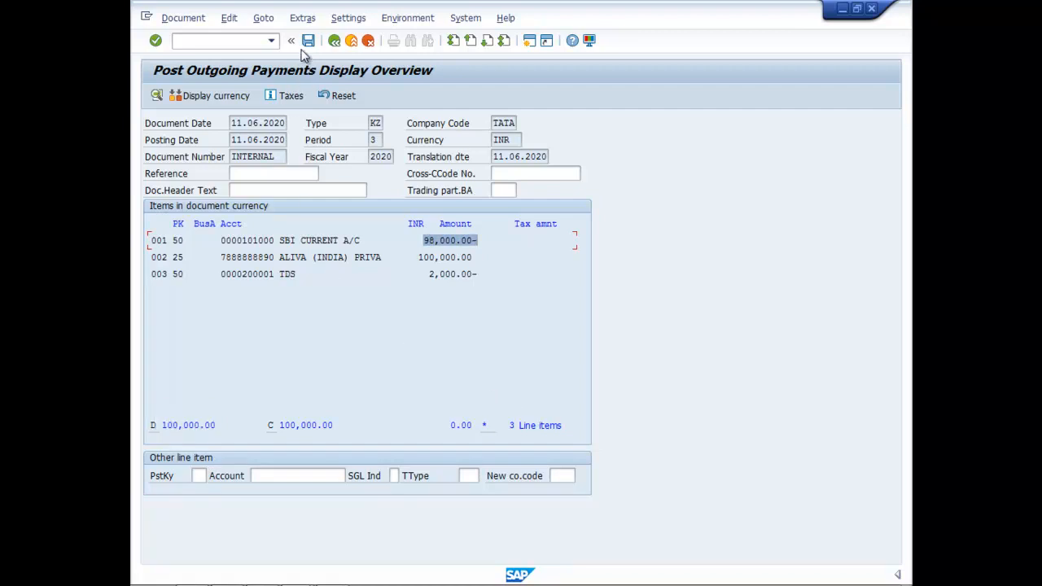
mouse_move(310, 40)
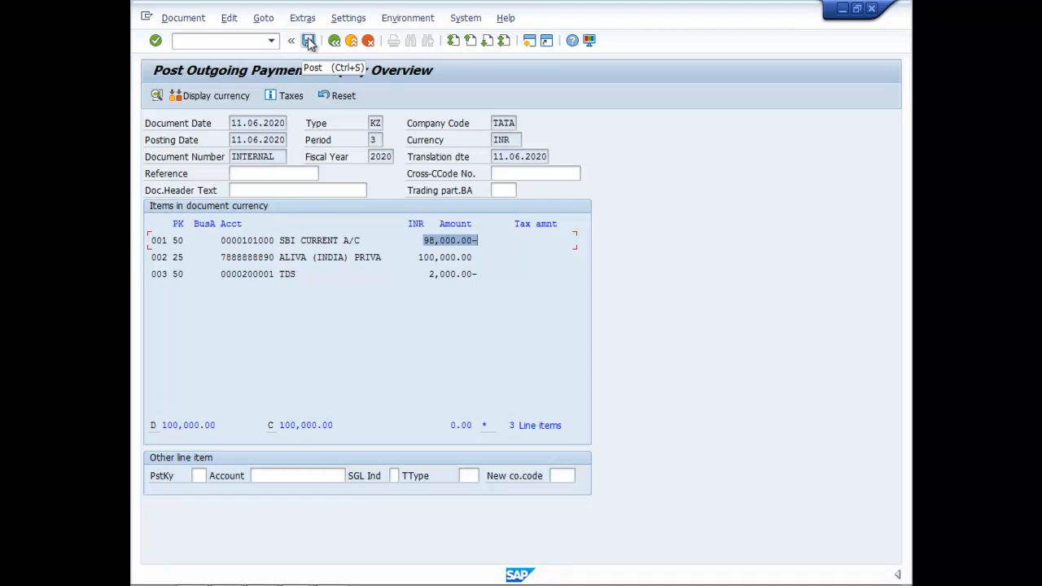
left_click(309, 40)
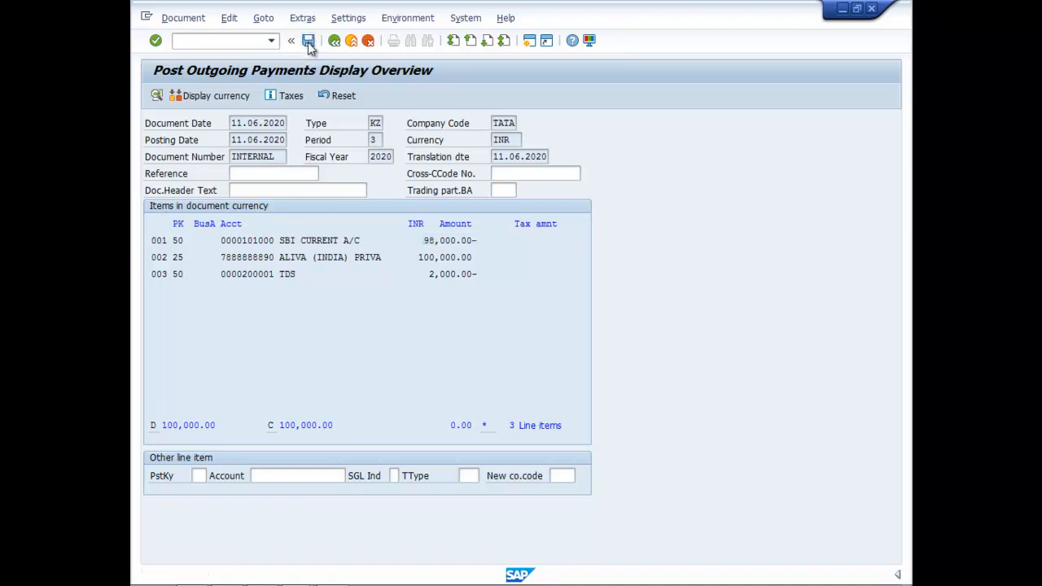
left_click(309, 41)
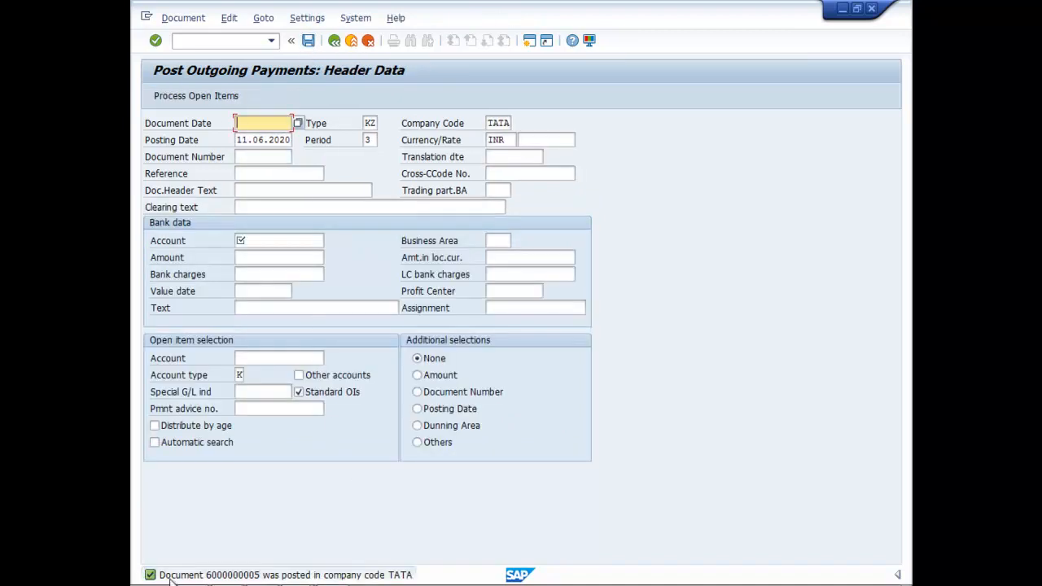